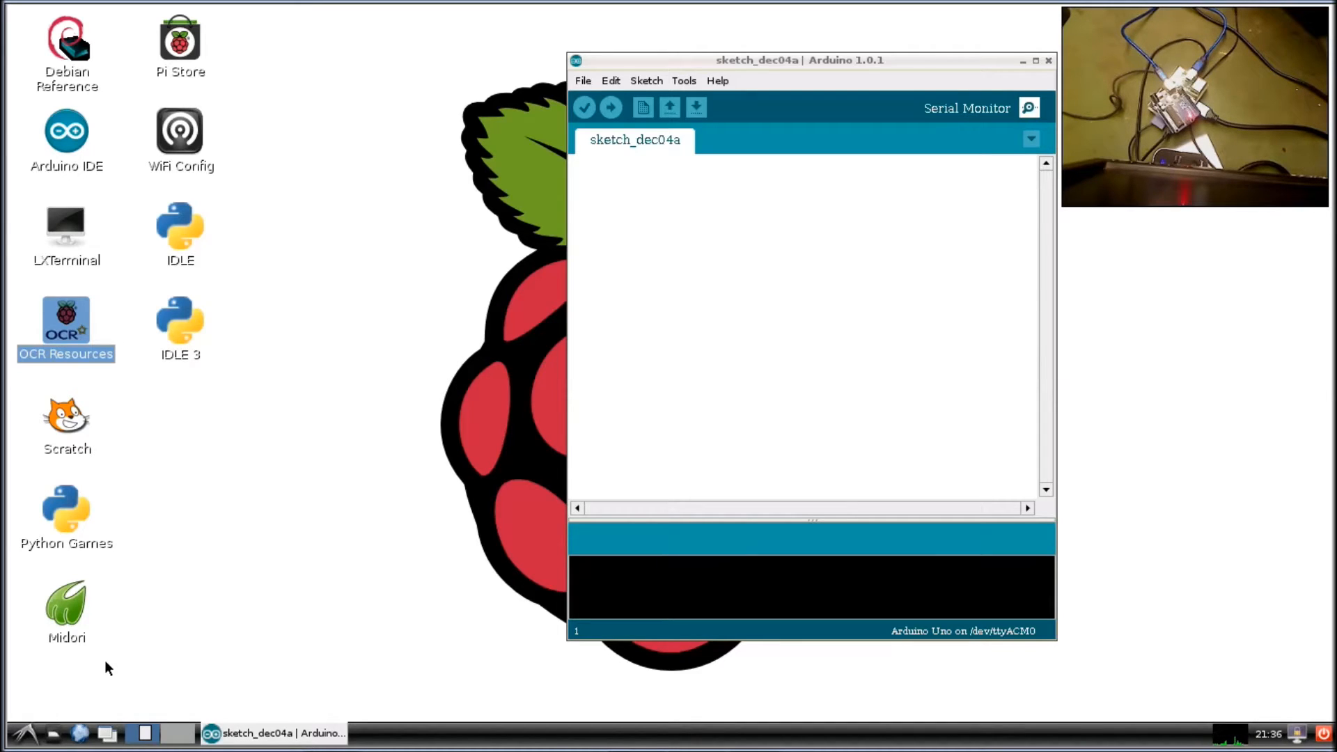
pyautogui.moveTo(99, 654)
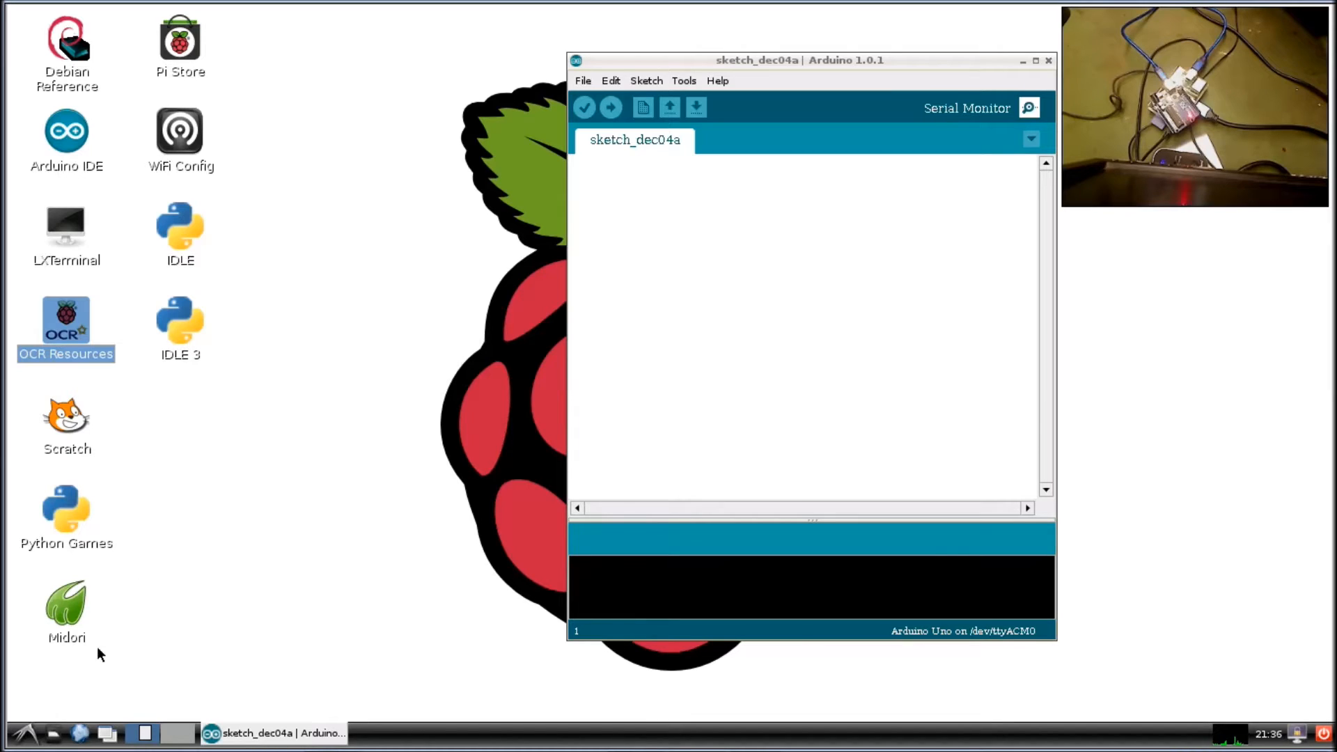
pyautogui.moveTo(30, 725)
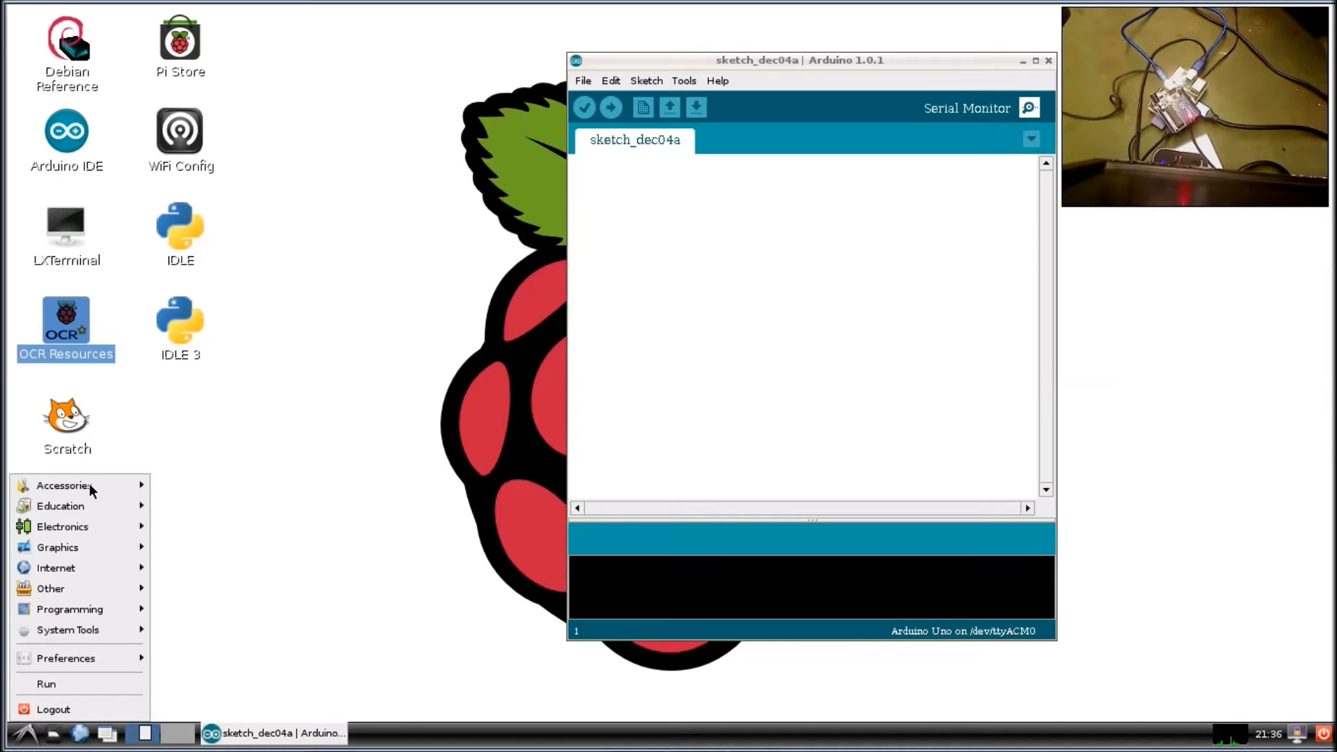
pyautogui.moveTo(46, 683)
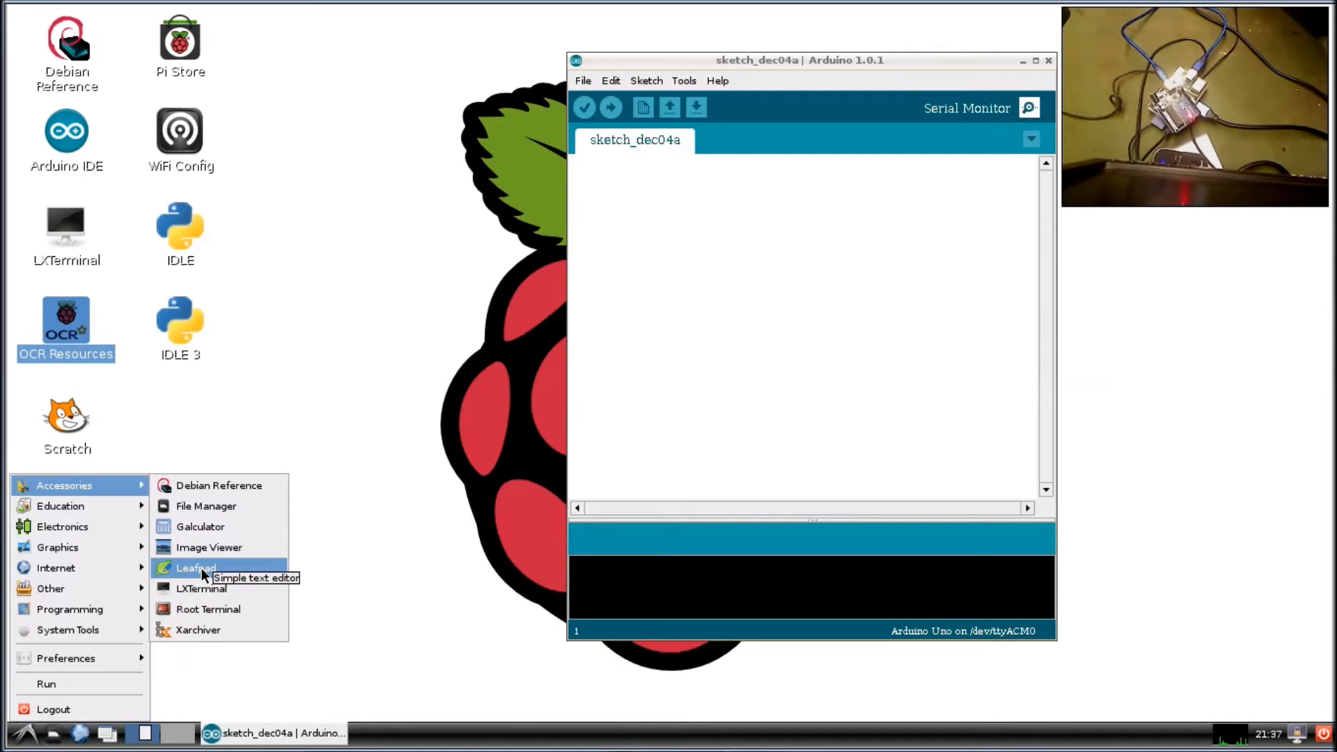
# Launch Leafpad from the Accessories menu to get a blank untitled document.
pyautogui.click(204, 576)
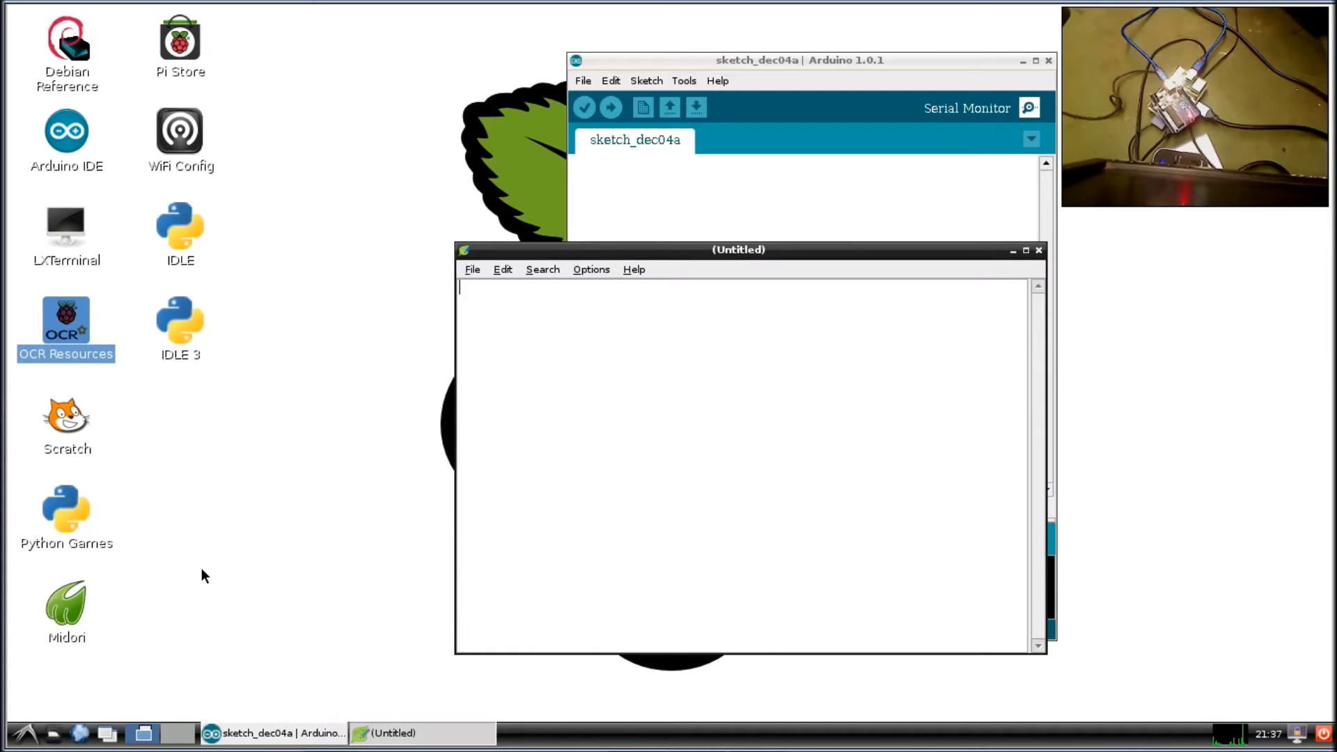
# Write the '#!/usr/bin/env python' shebang line and 'import serial' in the new document.
pyautogui.write('#')
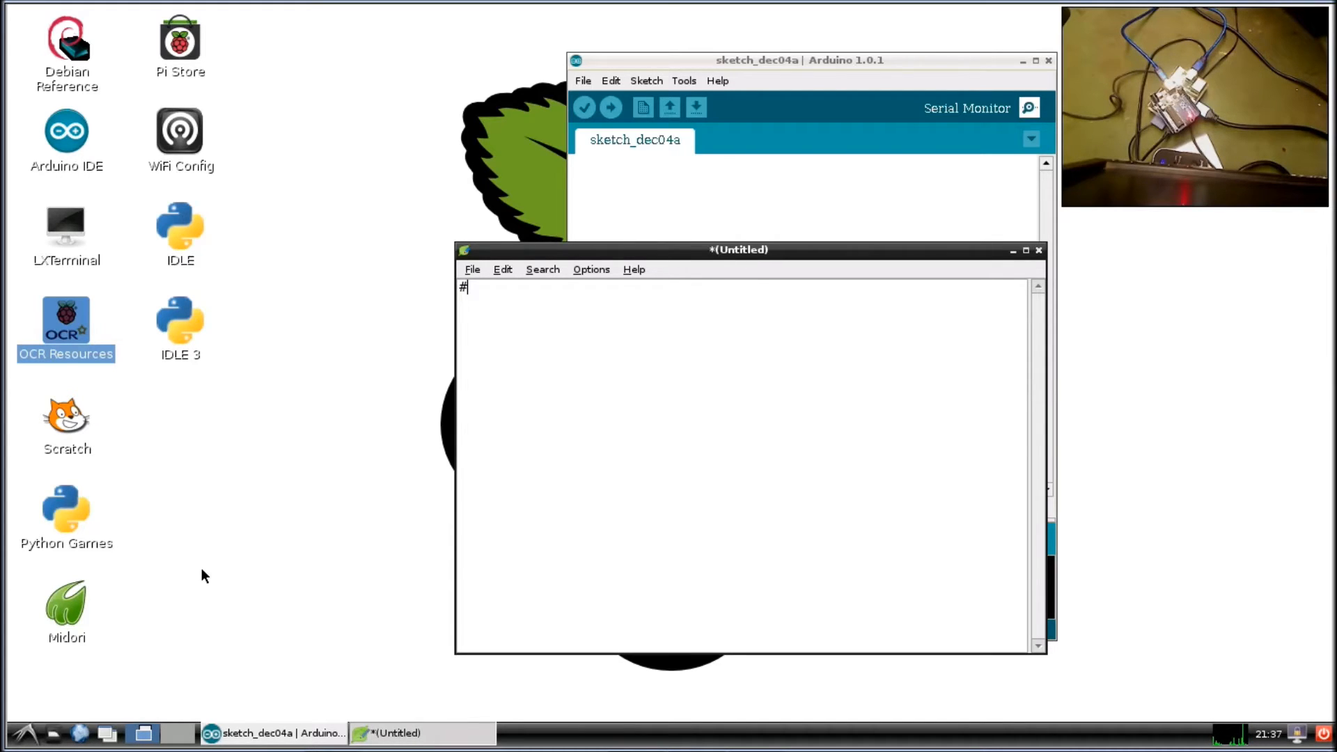
pyautogui.write('!')
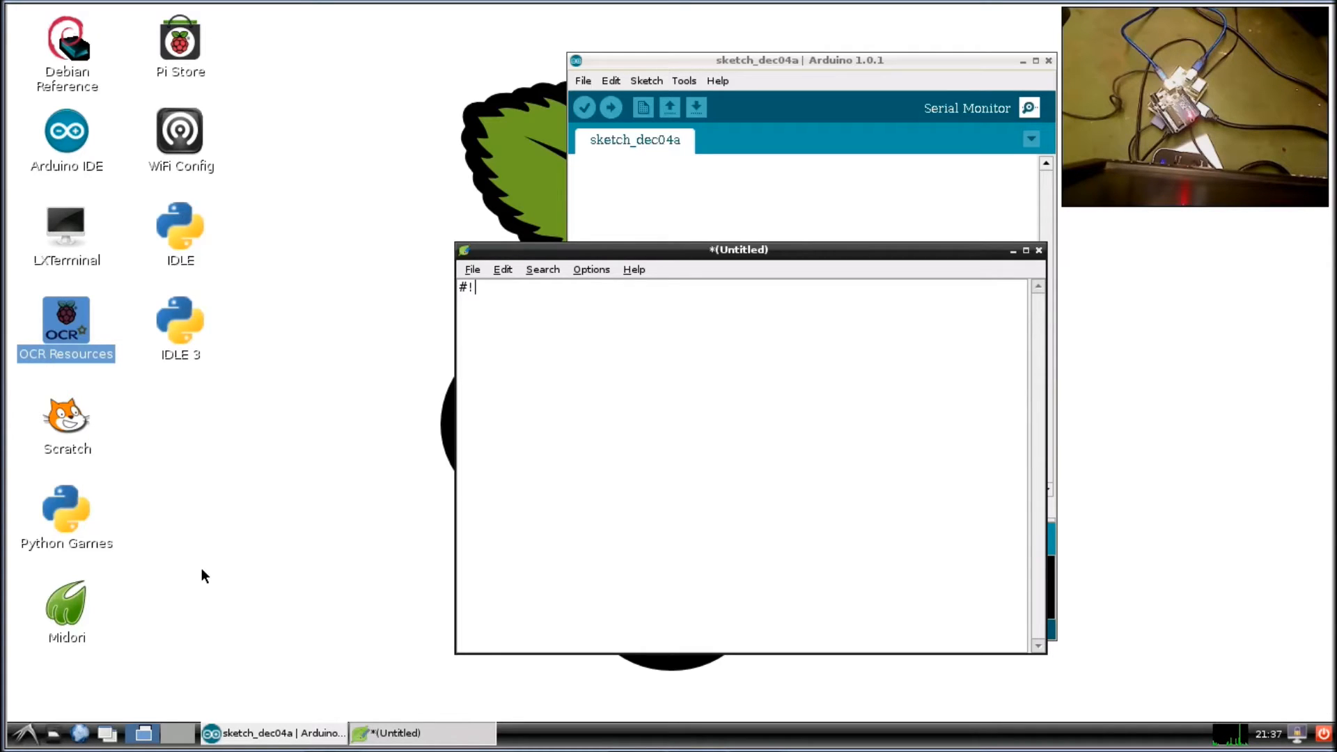
pyautogui.write('/usr')
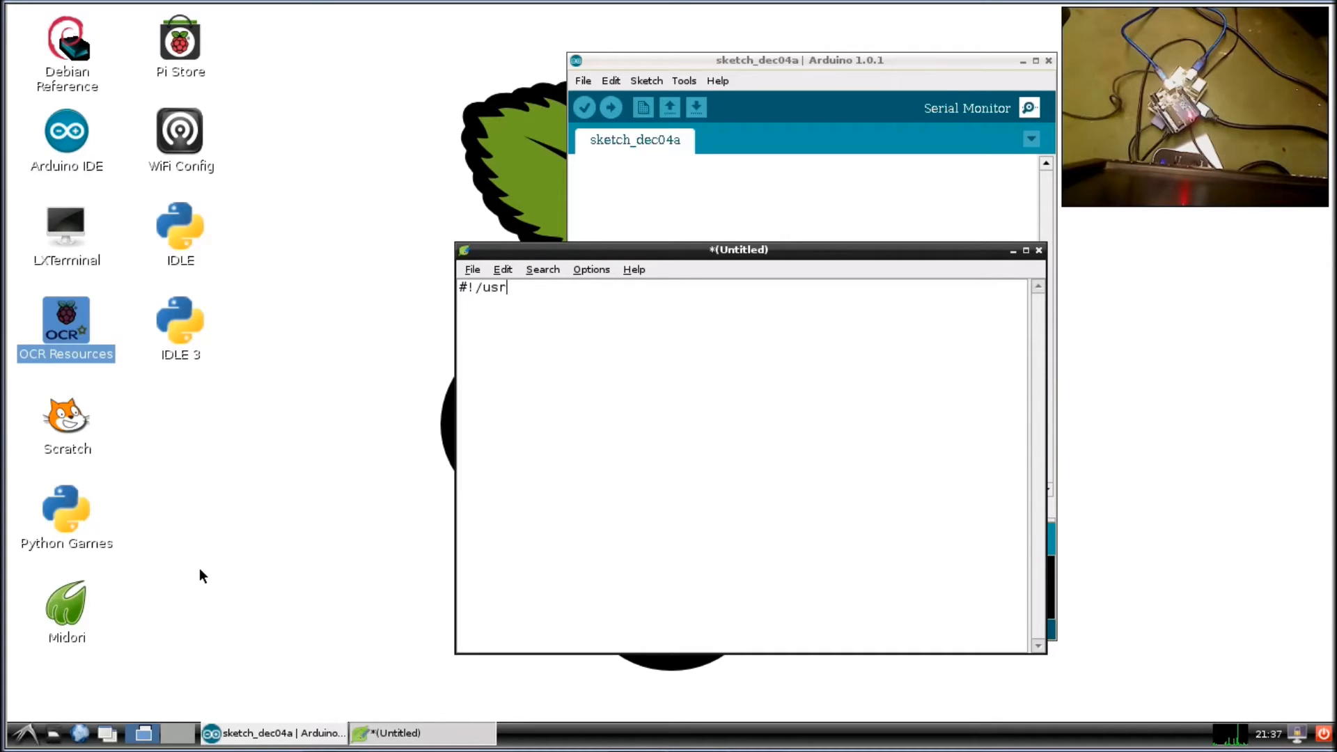
pyautogui.write('/')
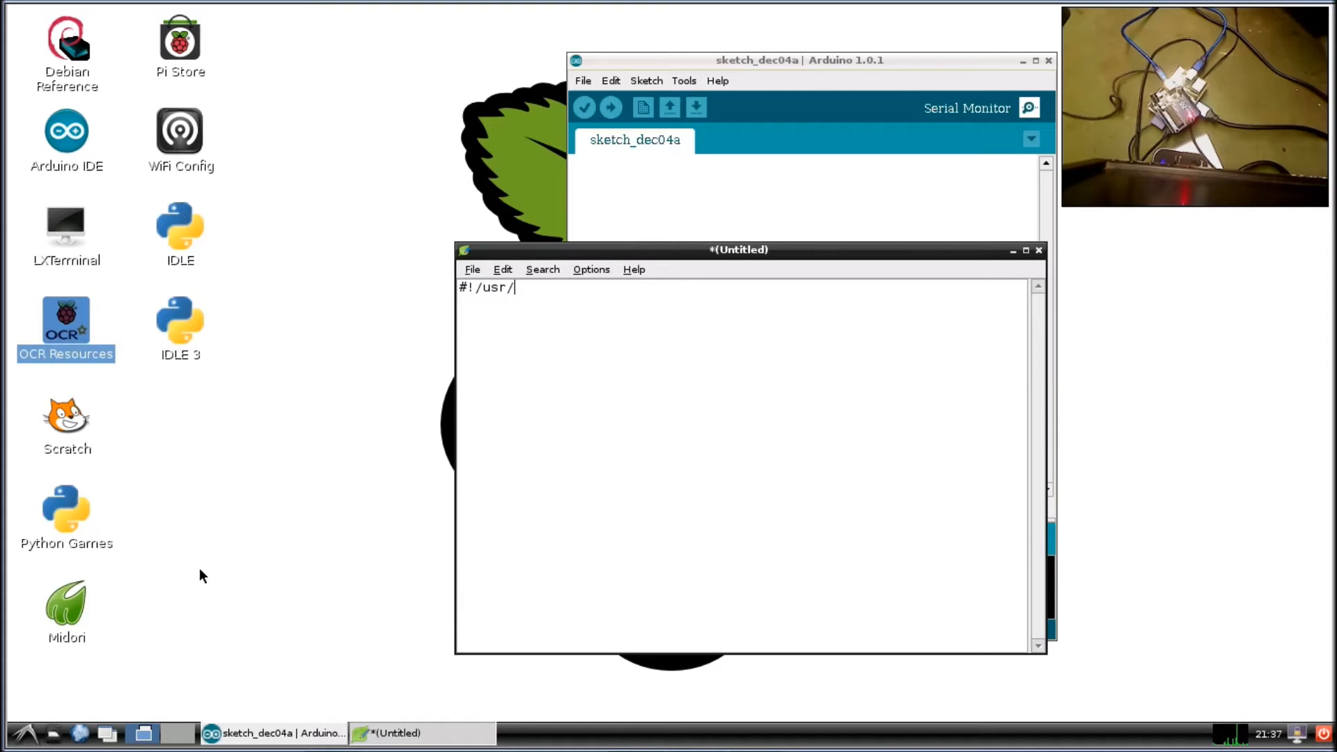
pyautogui.write('bin/')
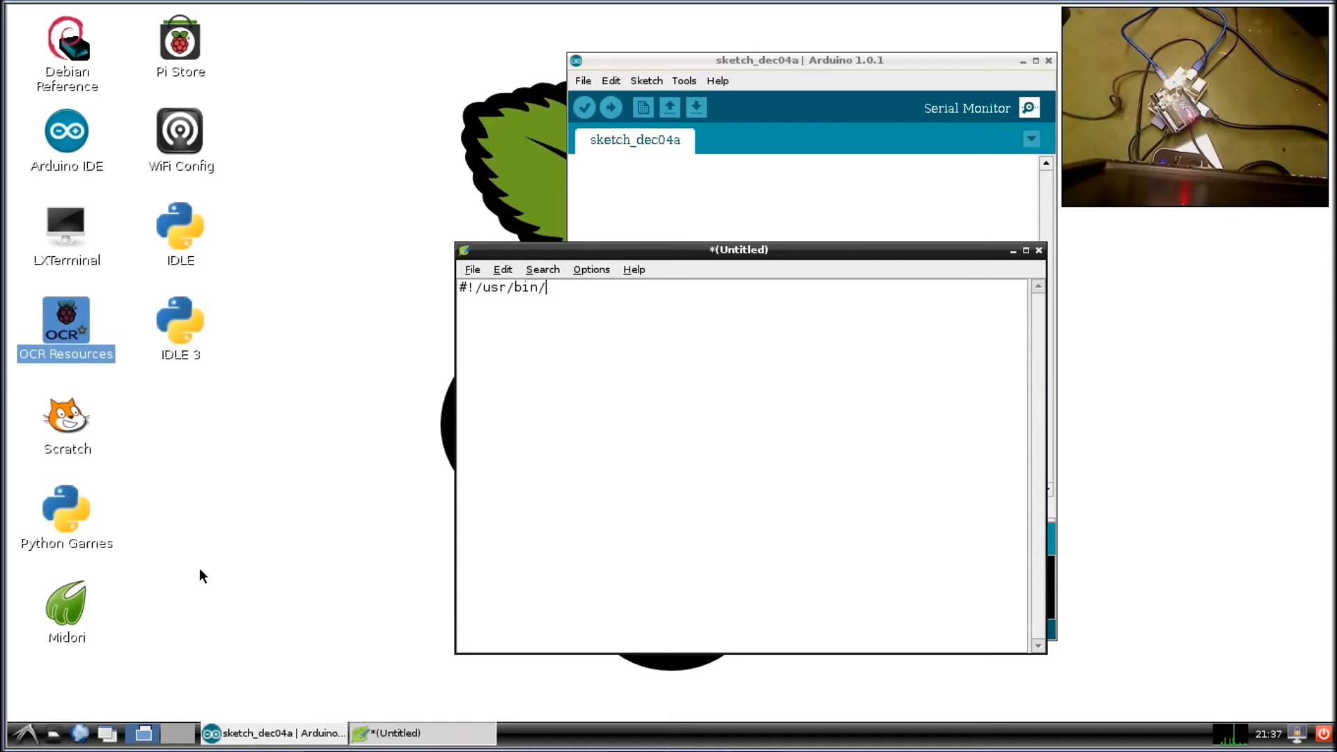
pyautogui.write('env python')
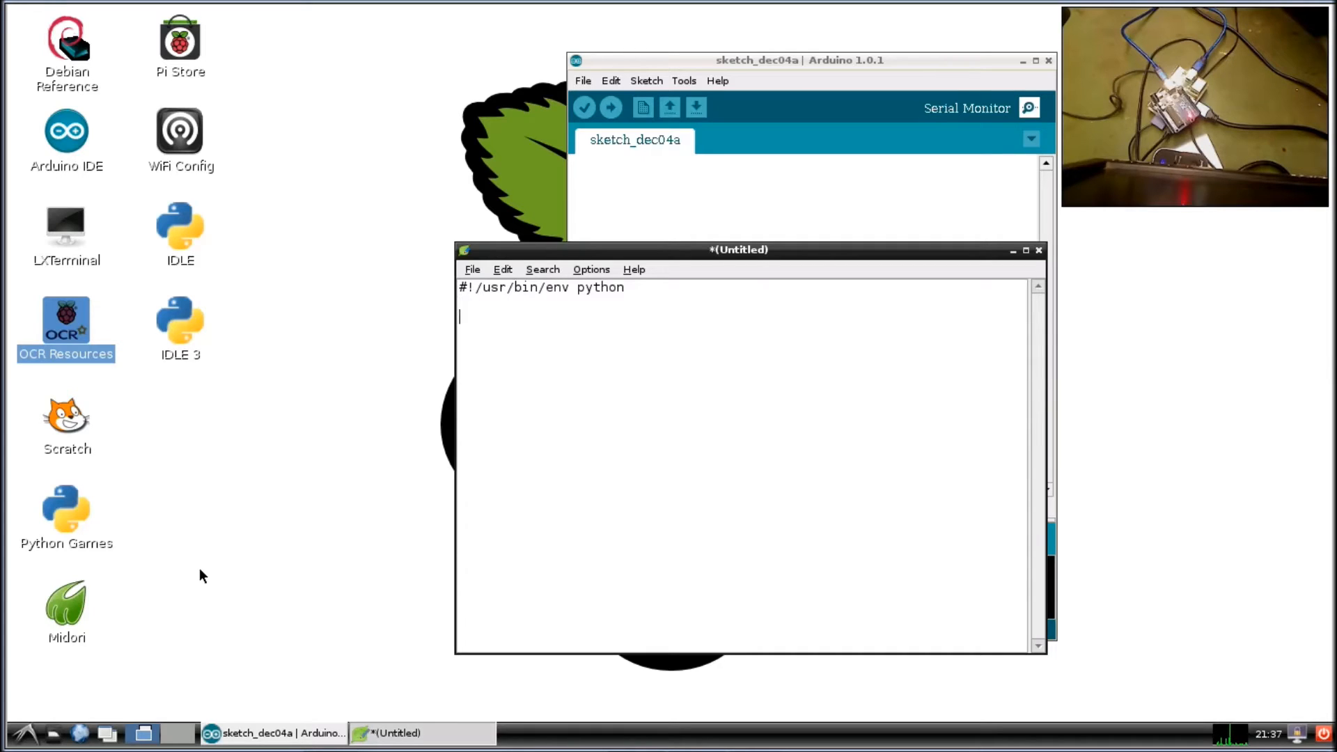
pyautogui.write('import')
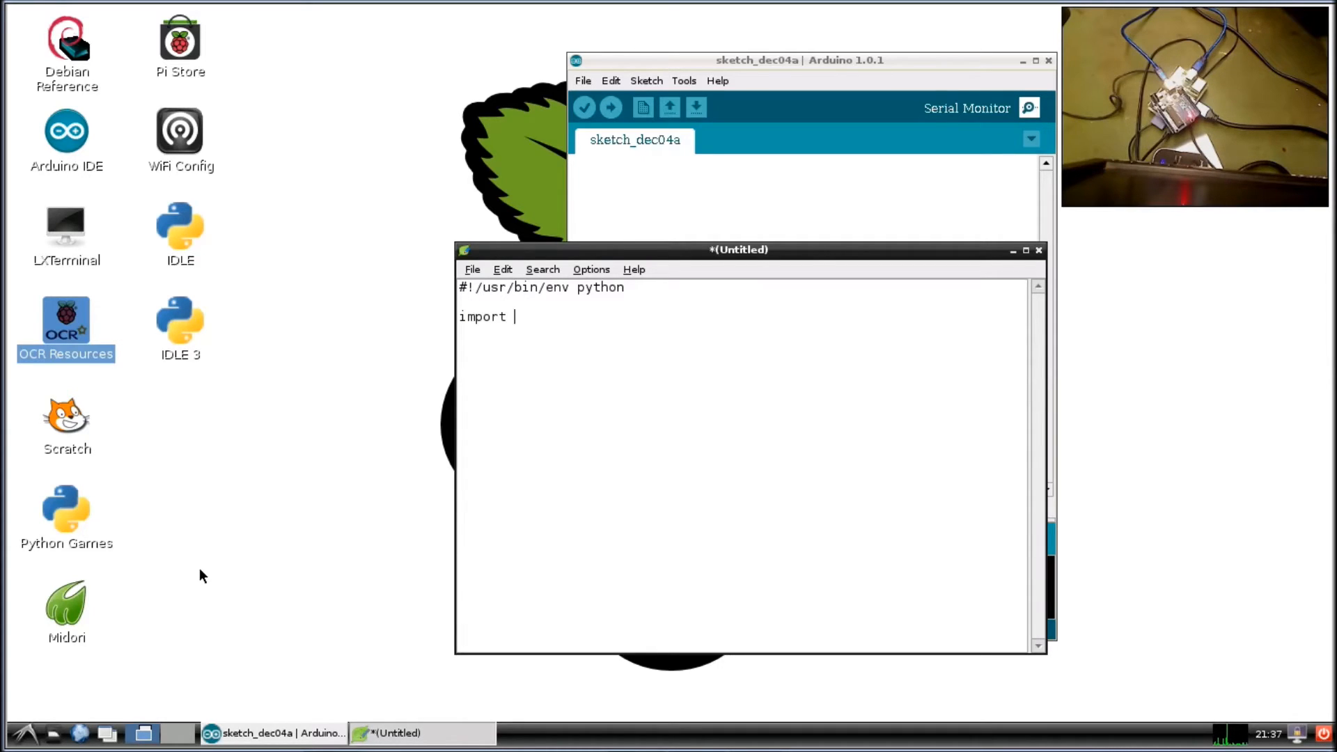
pyautogui.write('serial')
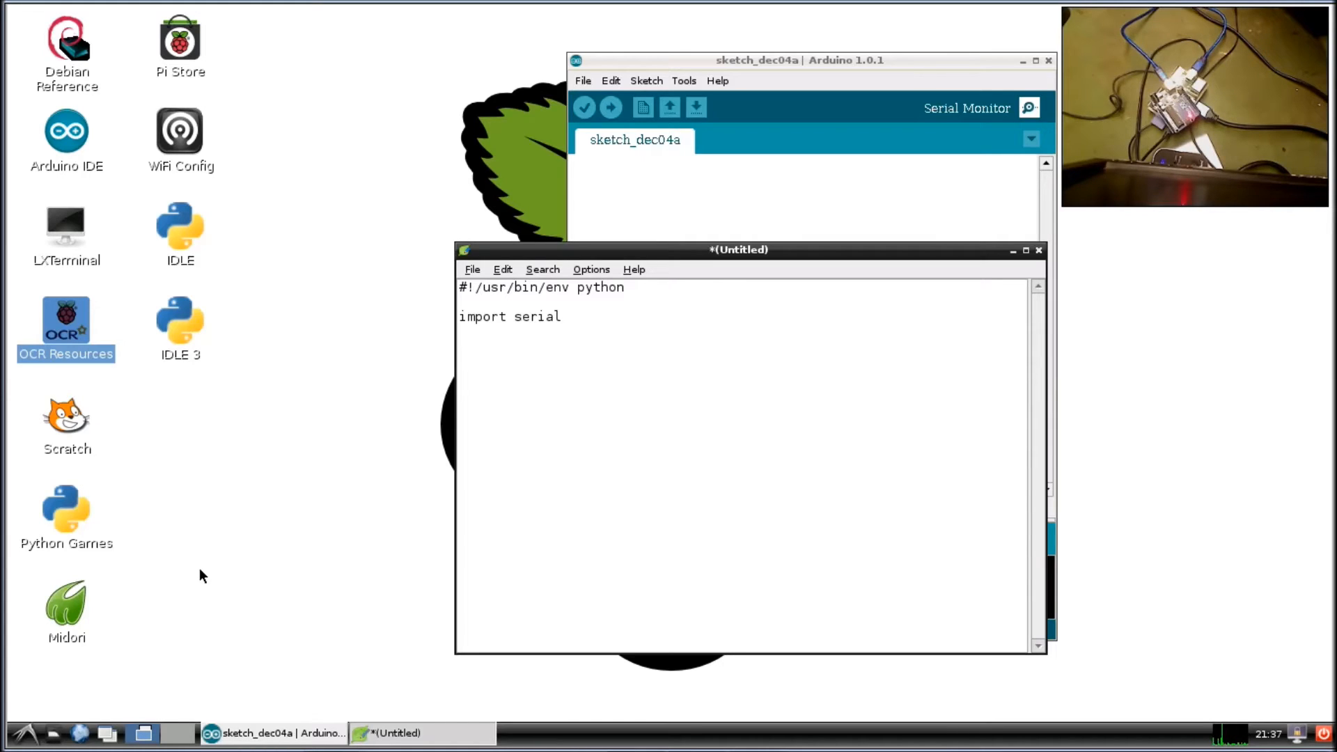
# Start the assignment line 'usbCom = serial.Serial'.
pyautogui.write('us')
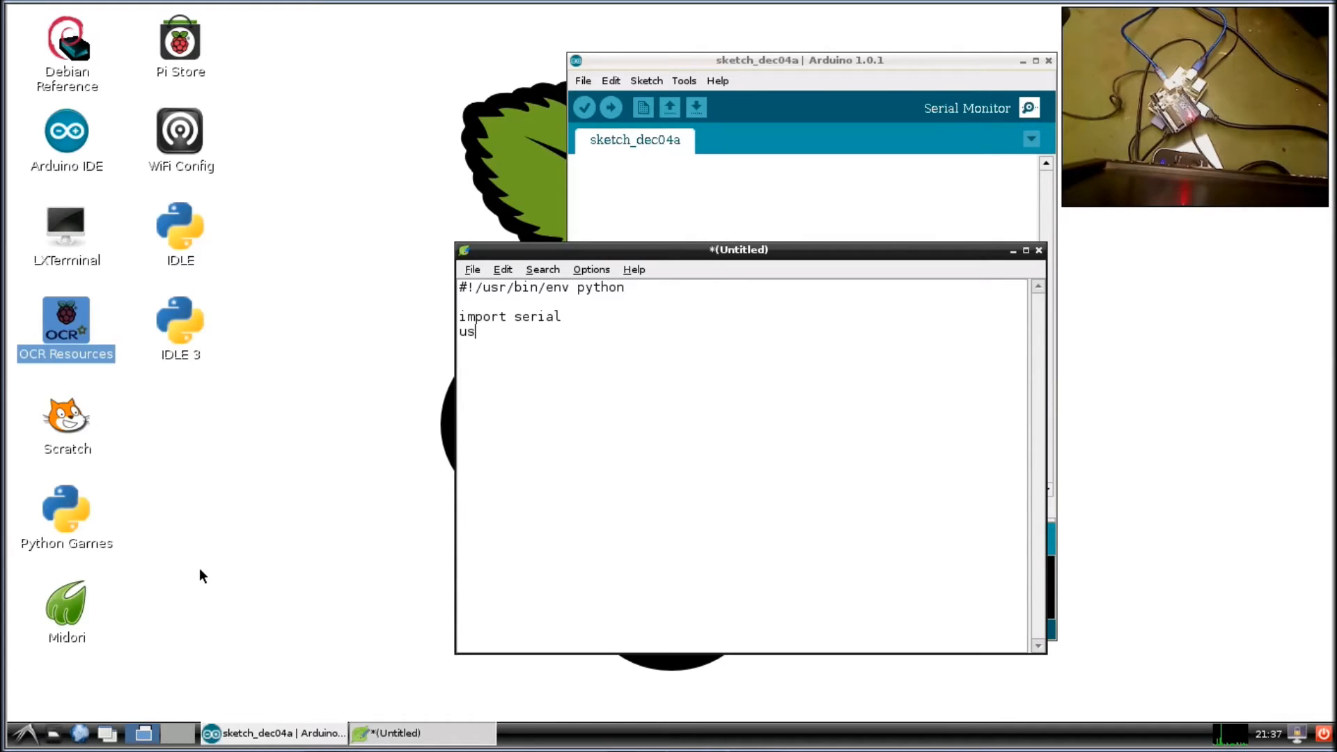
pyautogui.write('bCo')
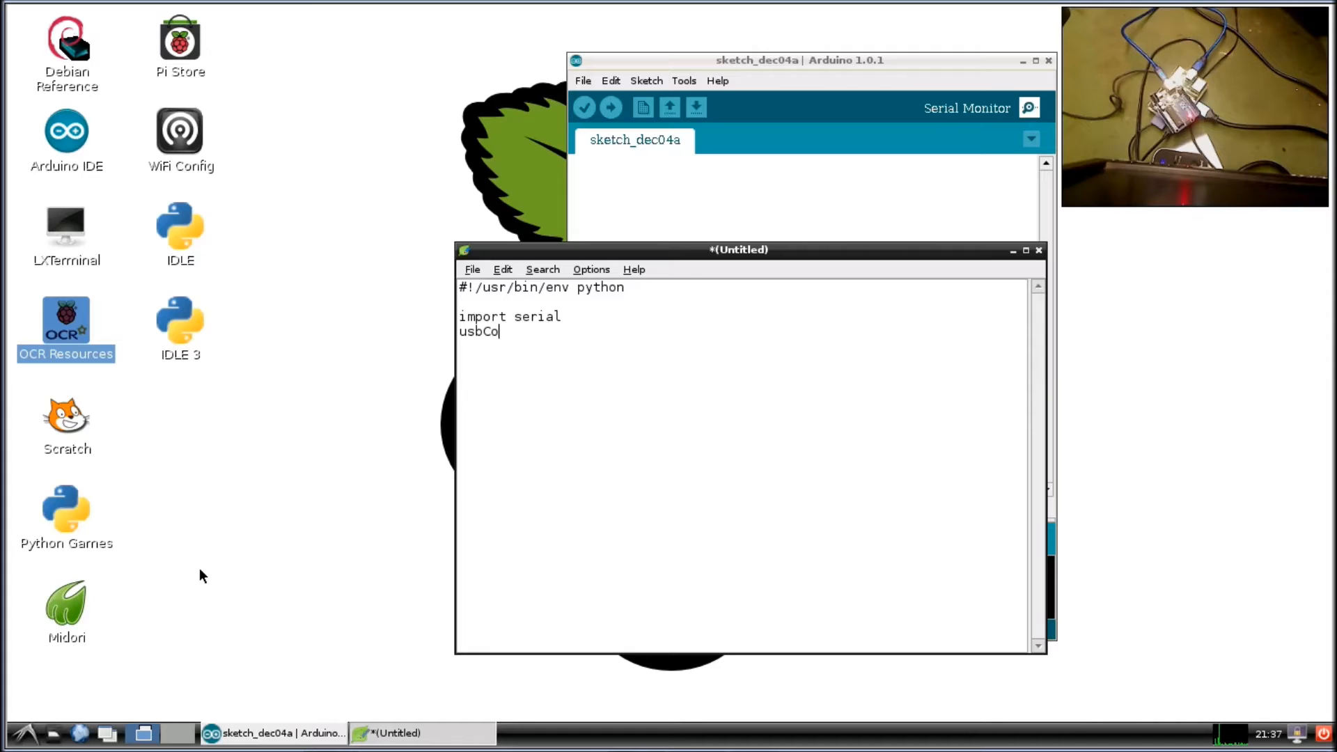
pyautogui.write('m')
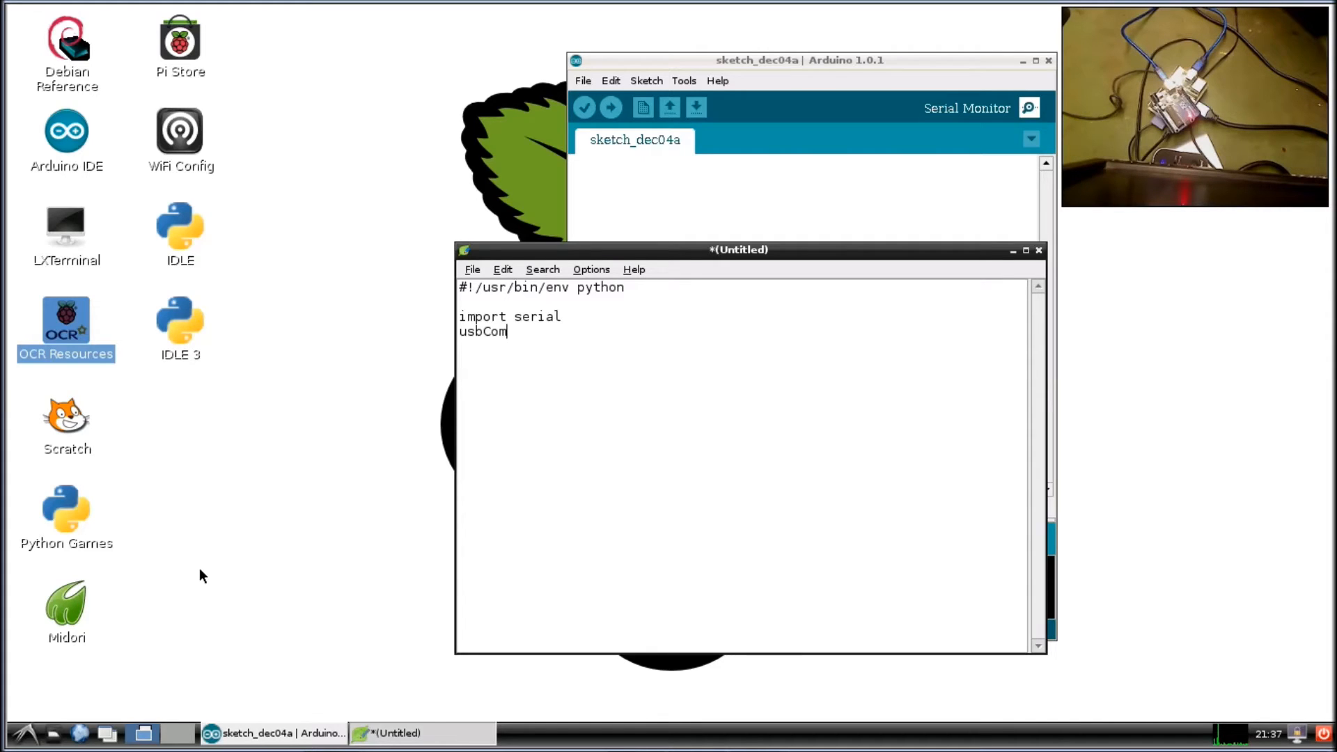
pyautogui.write('" "')
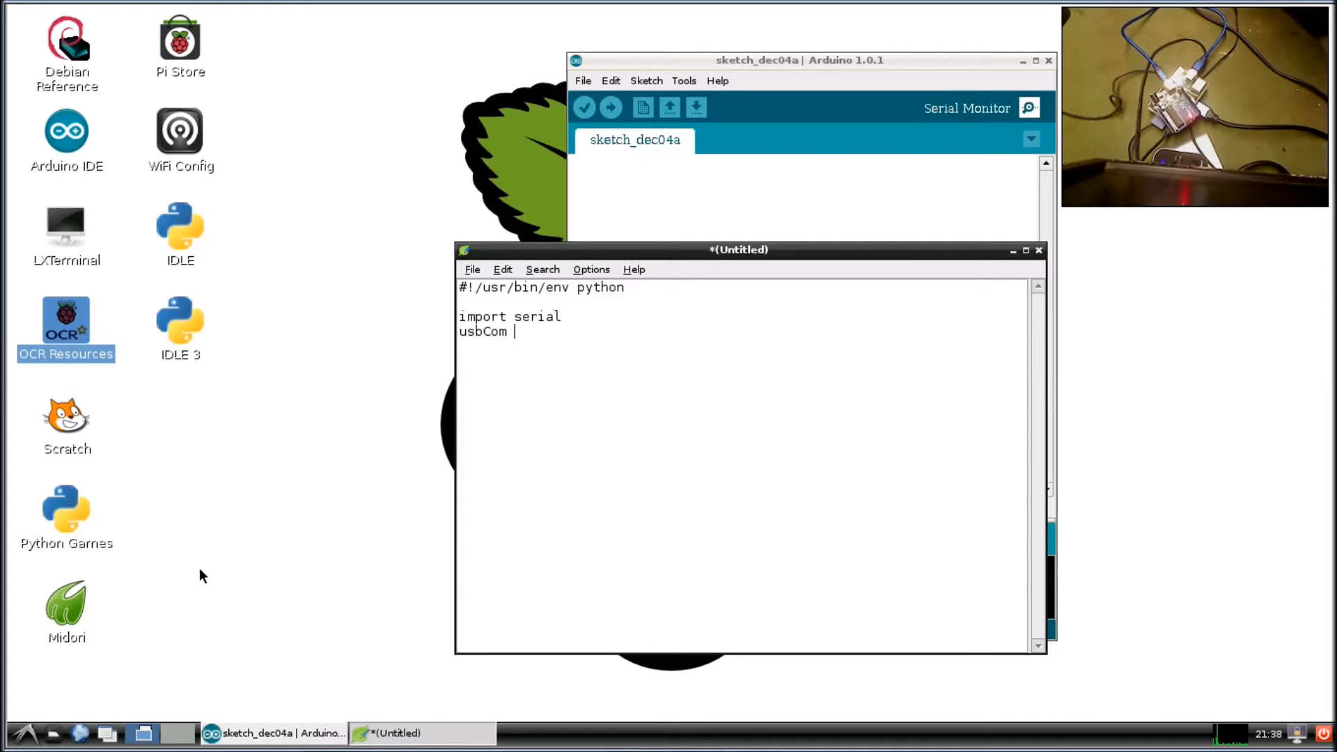
pyautogui.write('= serial')
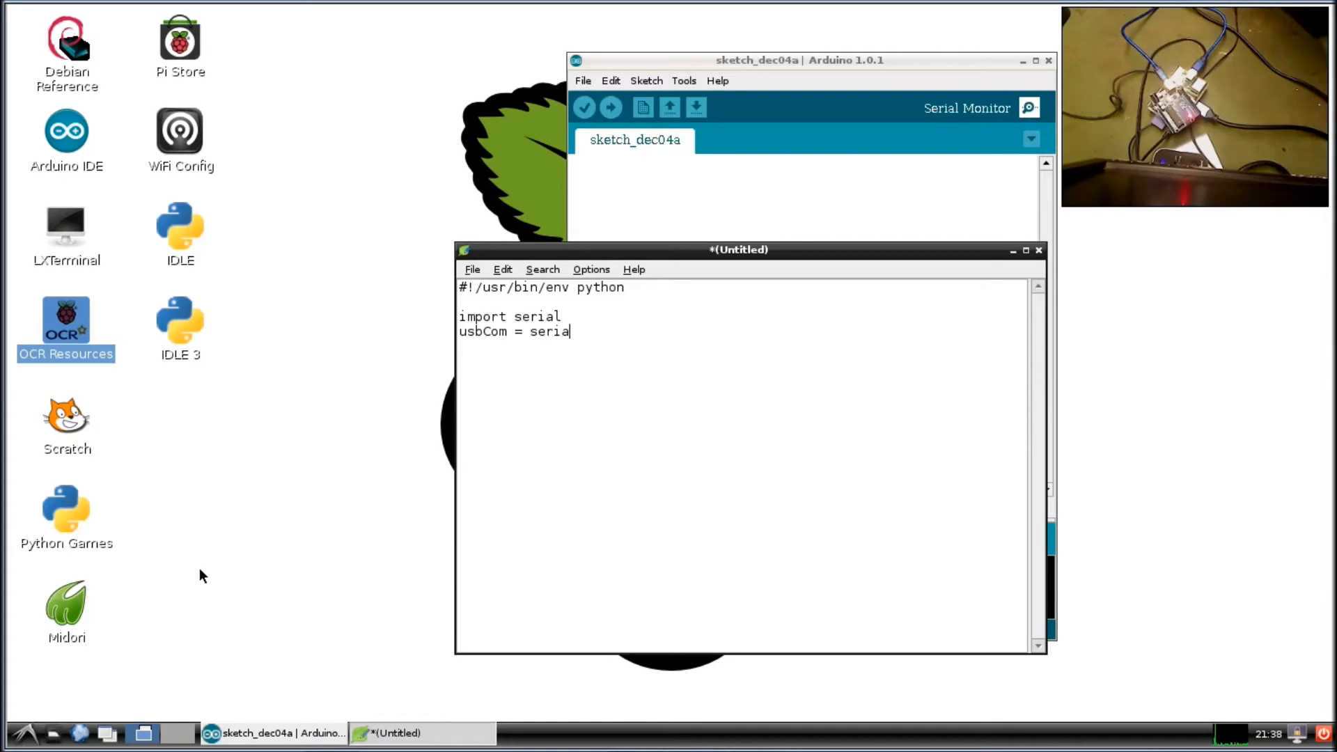
pyautogui.write('l.S')
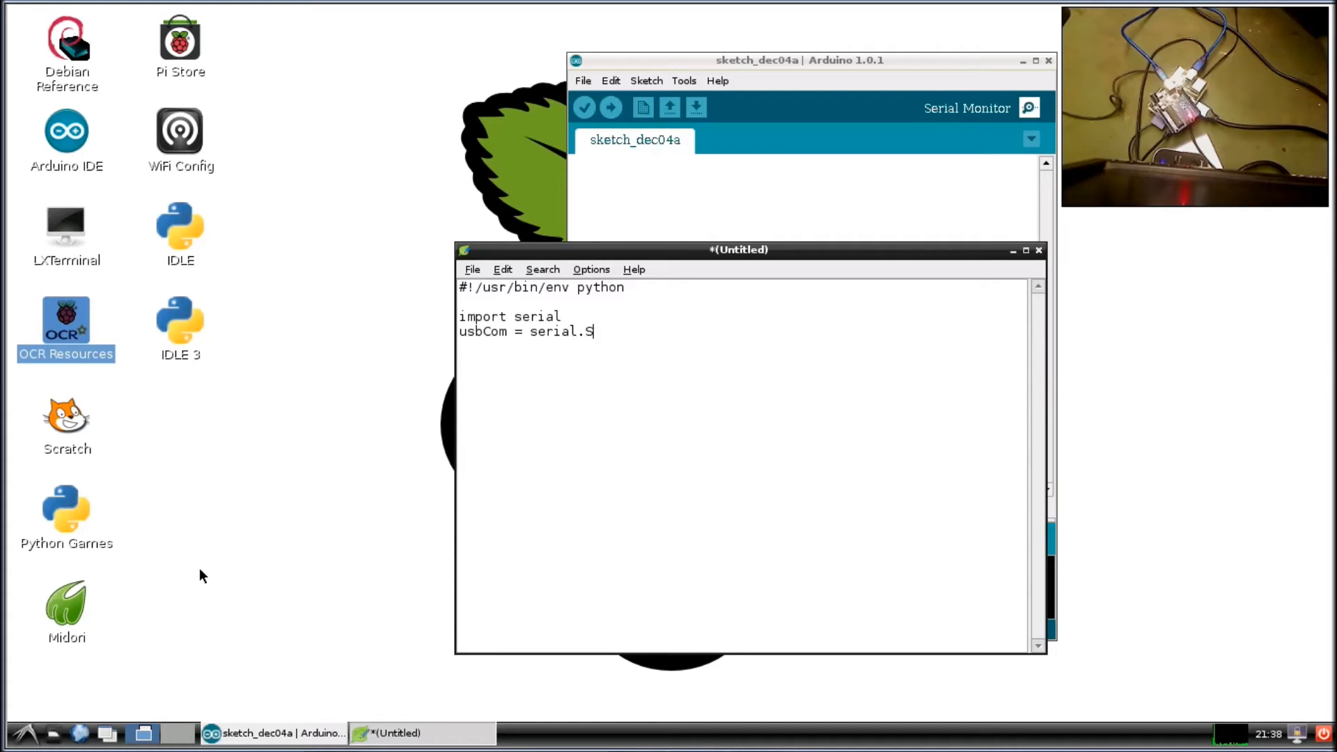
pyautogui.write('ea')
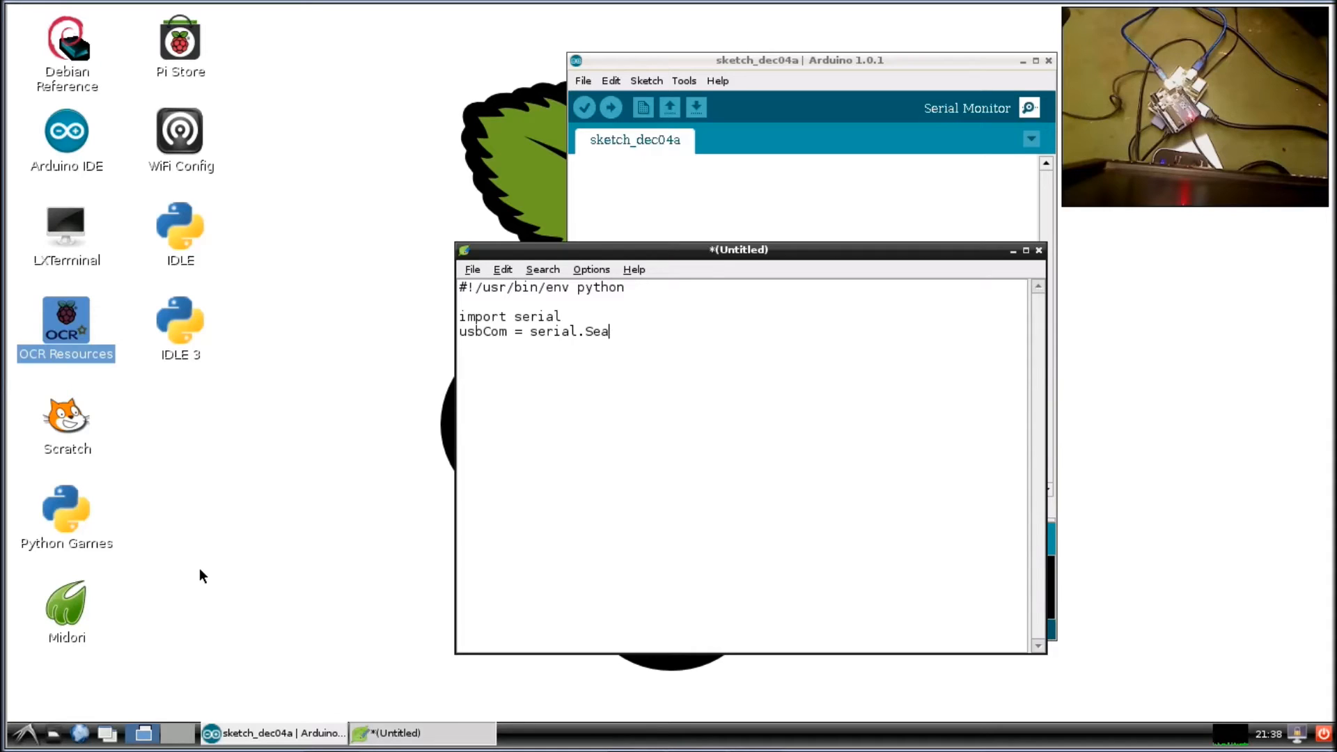
pyautogui.write('rial')
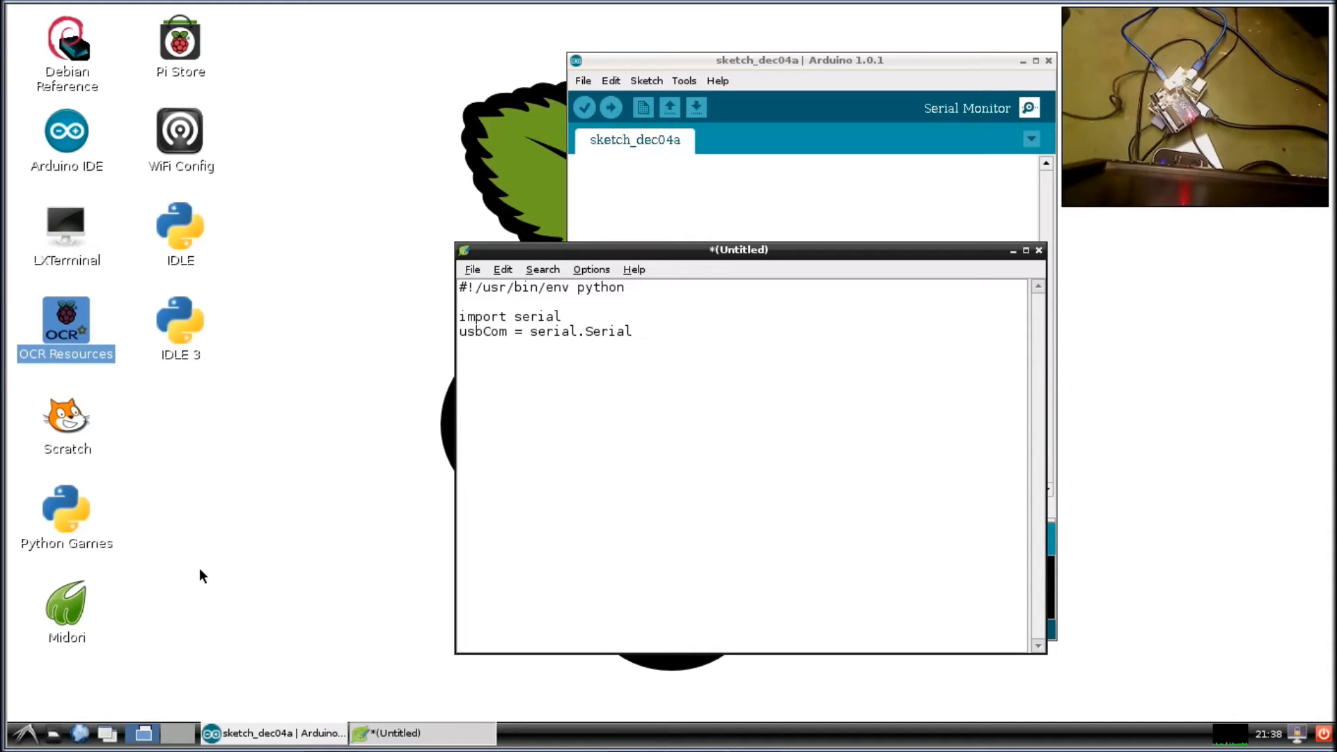
pyautogui.click(633, 332)
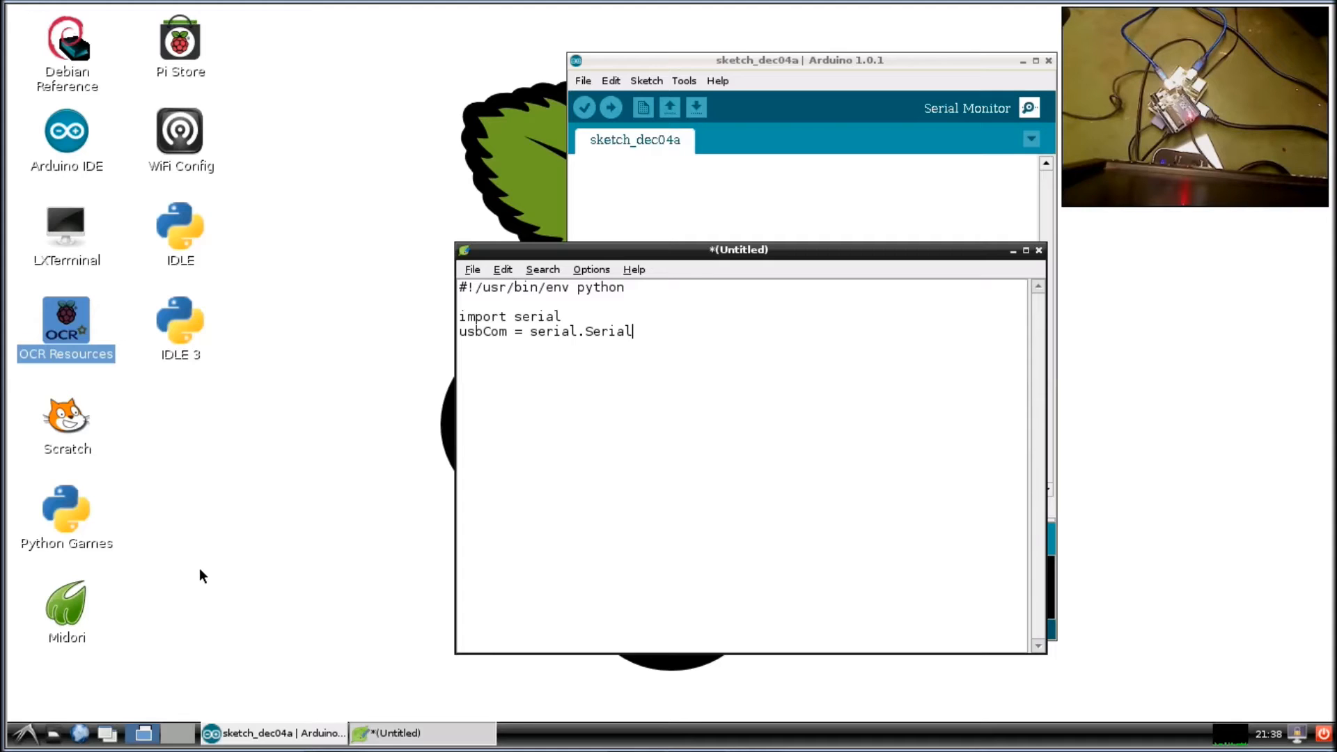
# Pass port '/dev/ttyACM0' and baud rate 9600 as the Serial arguments.
pyautogui.write('(')
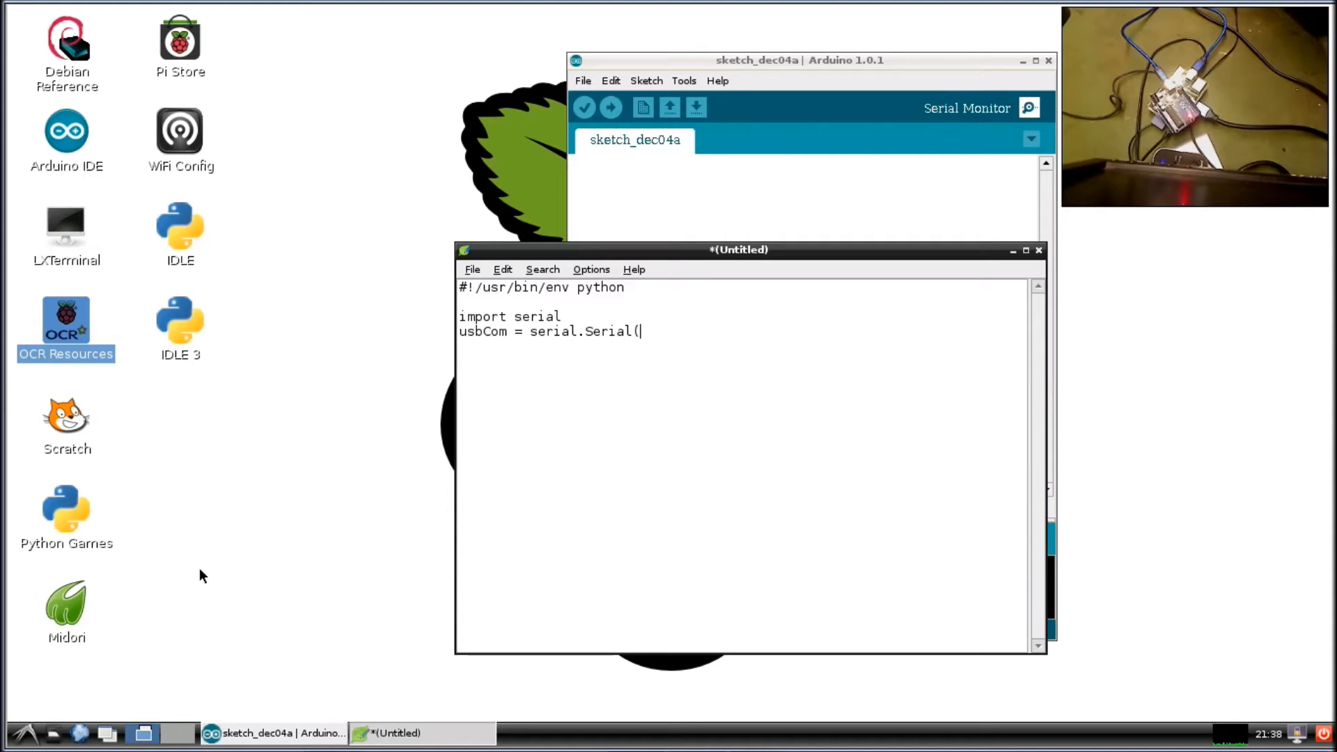
pyautogui.write("'dev")
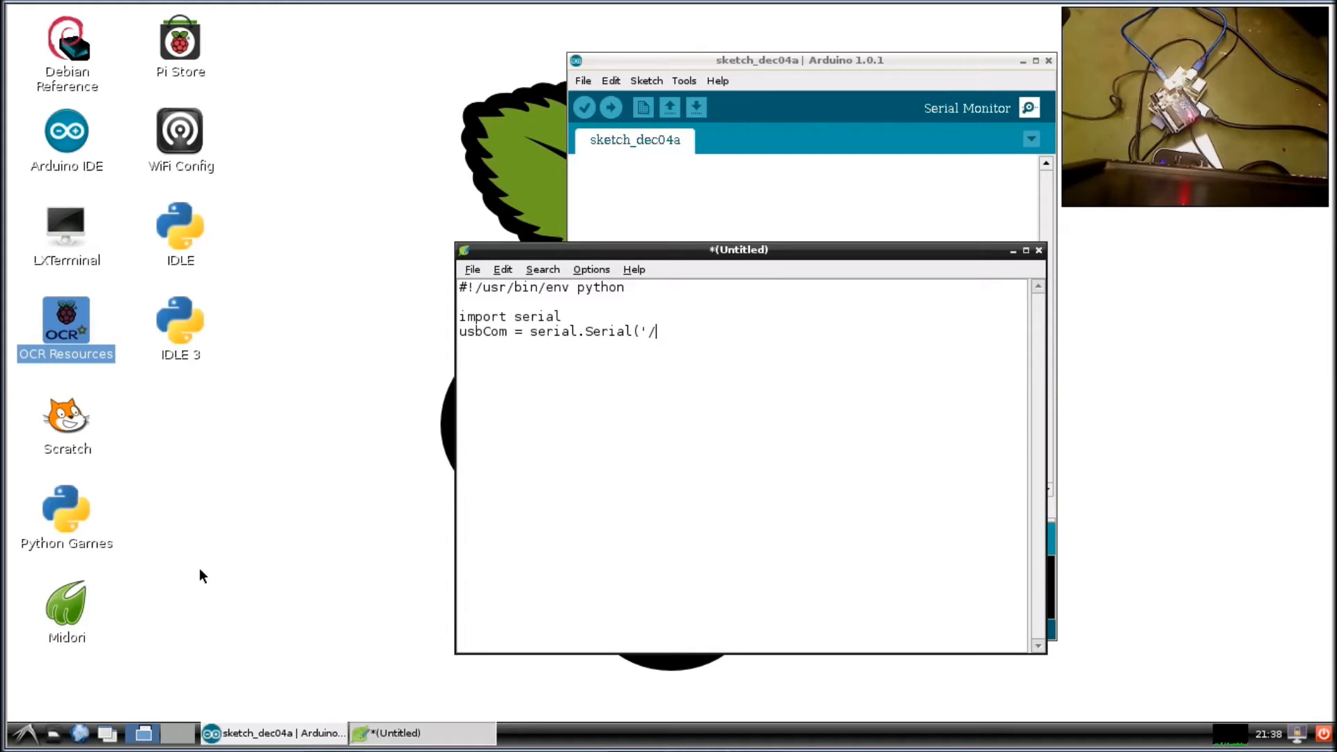
pyautogui.write('dev')
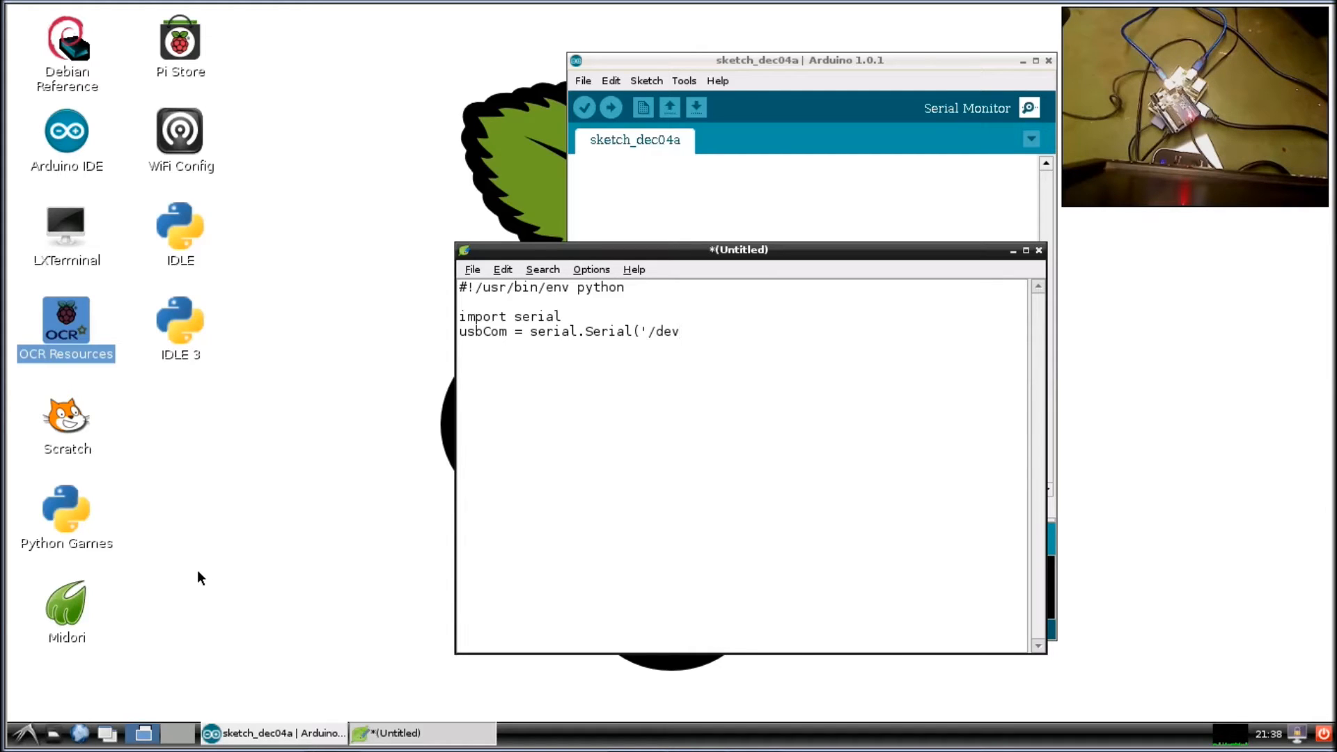
pyautogui.write('/ttr')
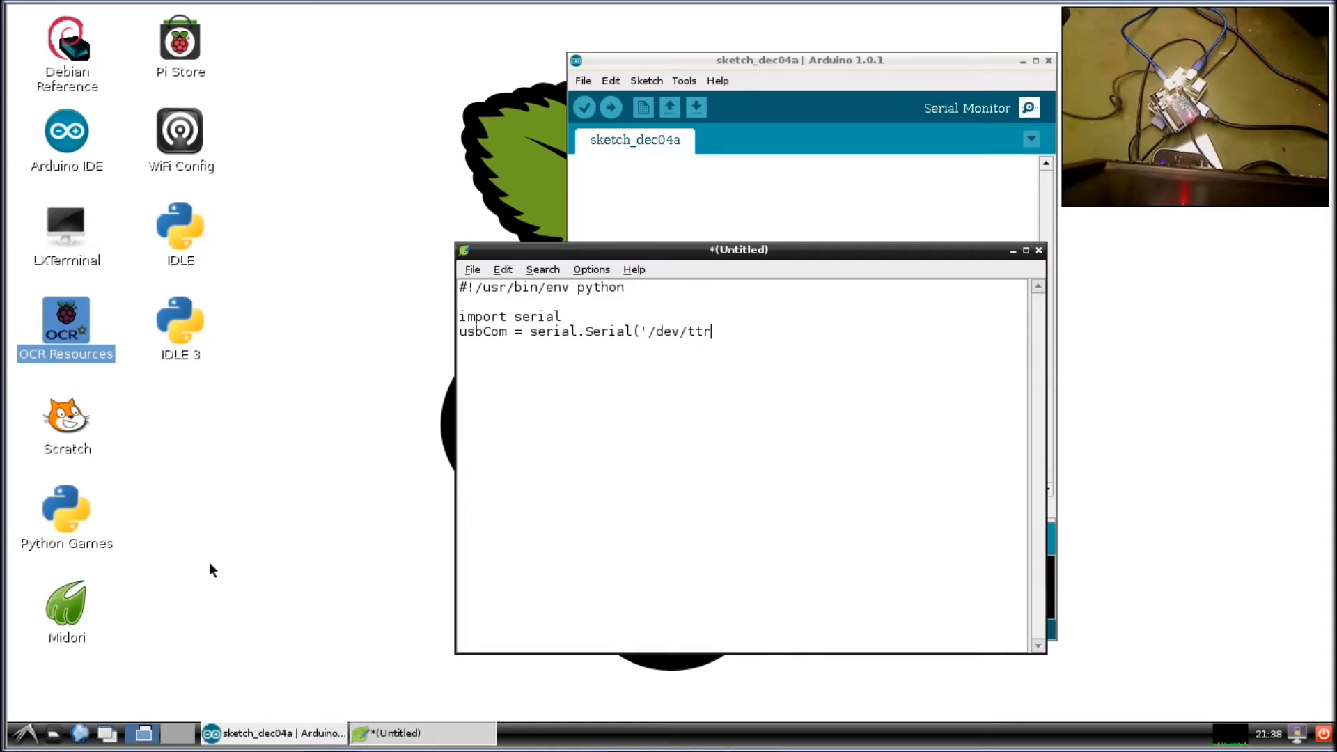
pyautogui.write('y')
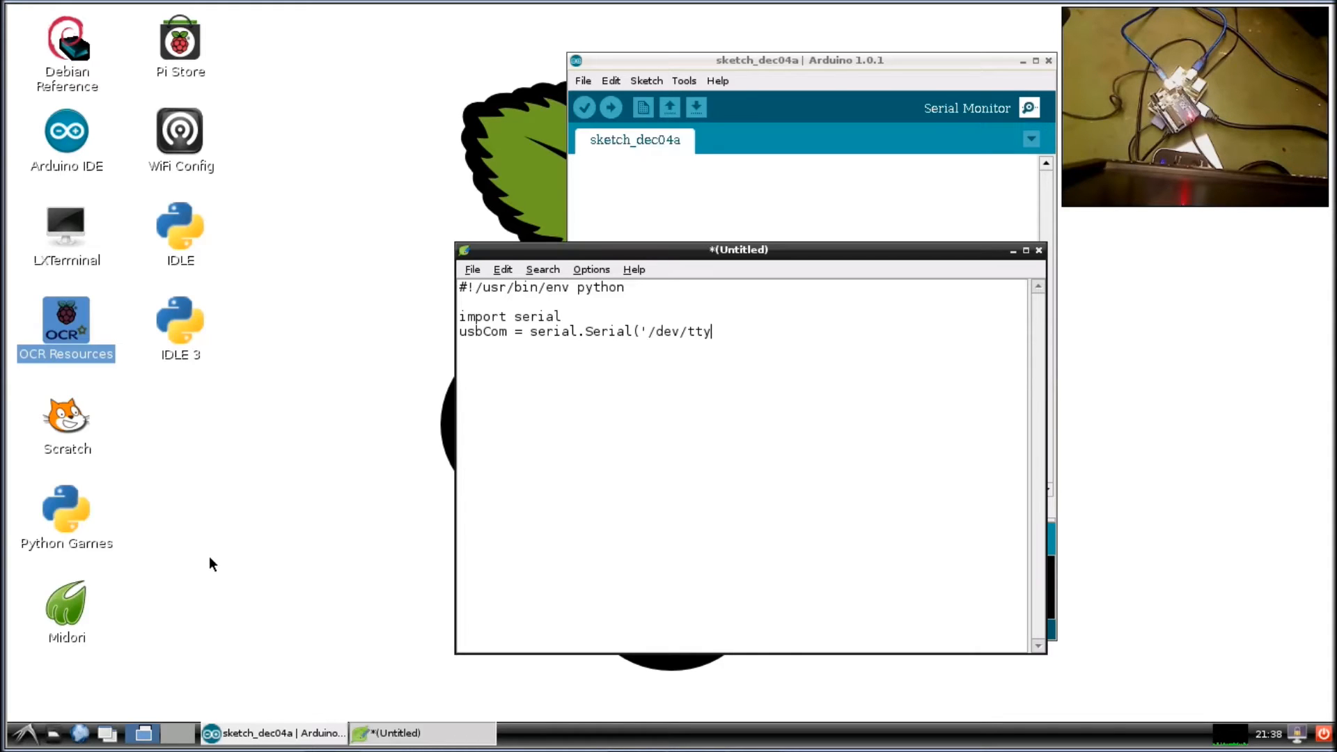
pyautogui.write('A')
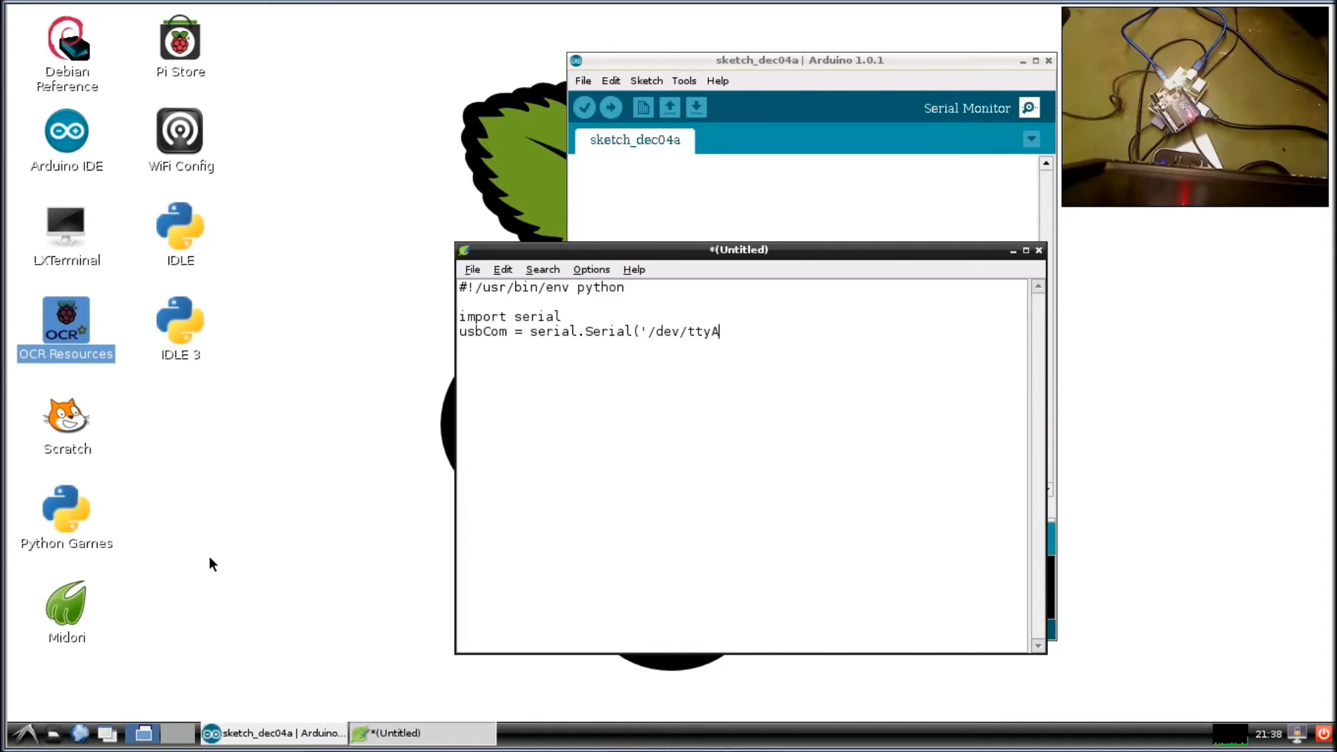
pyautogui.write('CM')
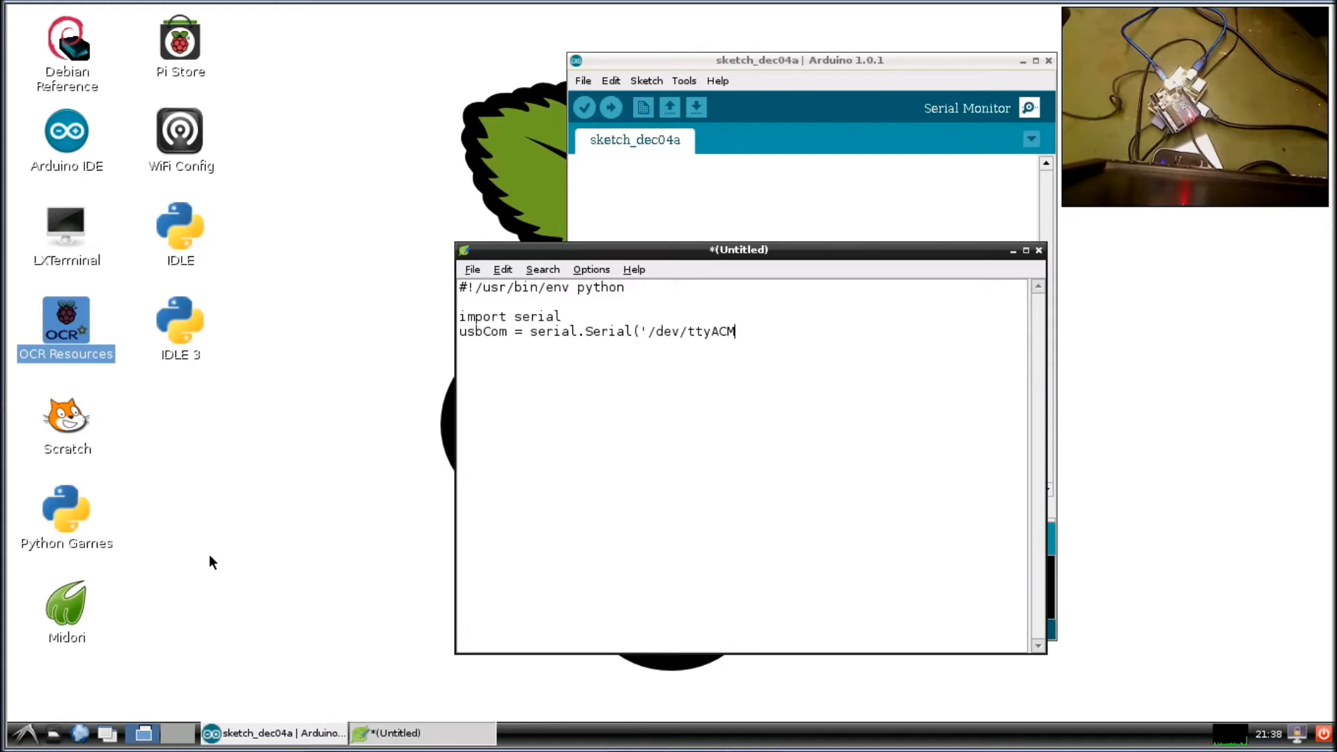
pyautogui.write('0')
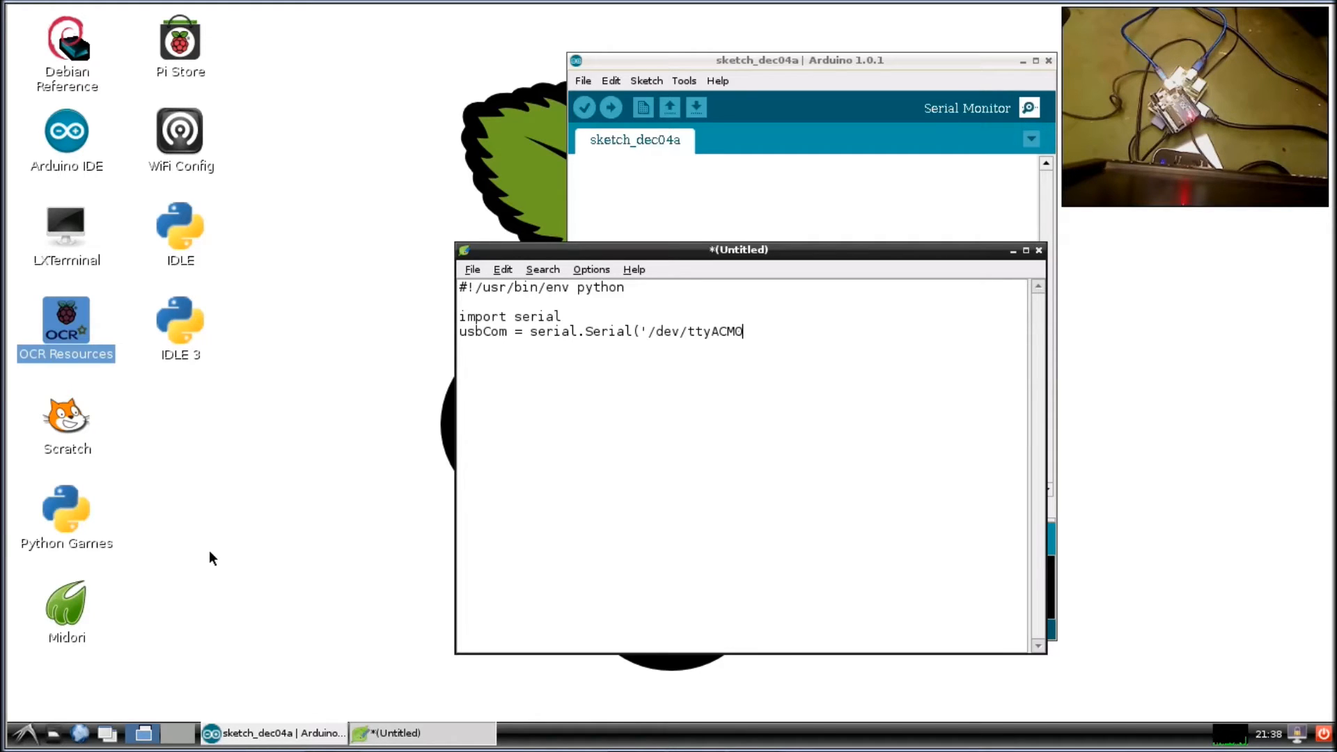
pyautogui.write("'")
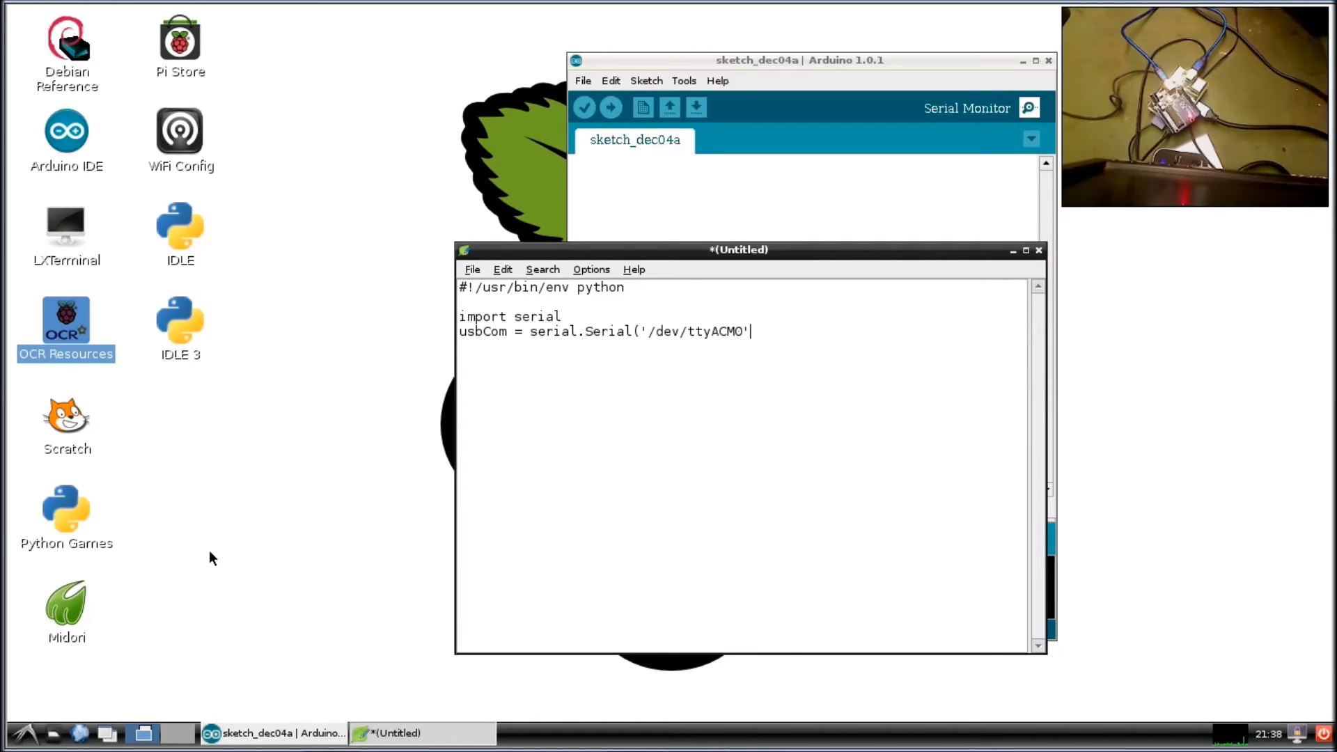
pyautogui.write(', 9')
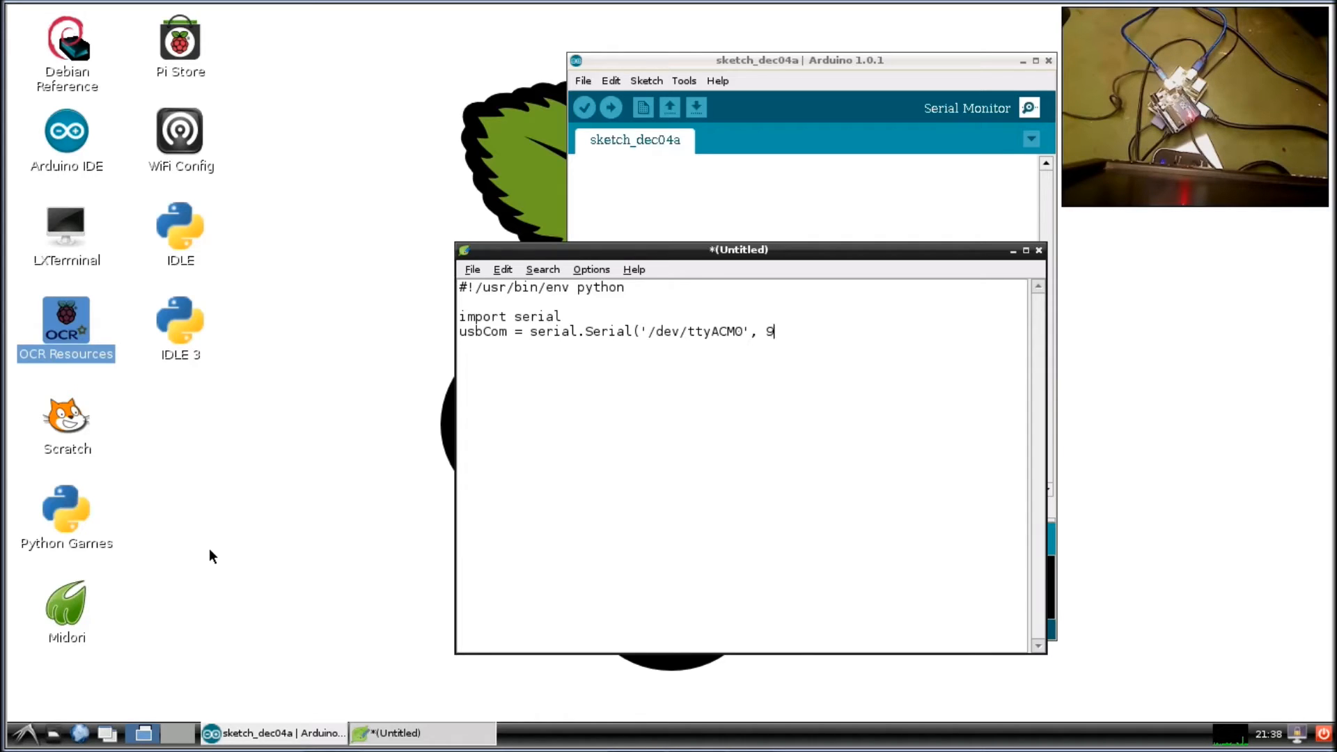
pyautogui.write('600)')
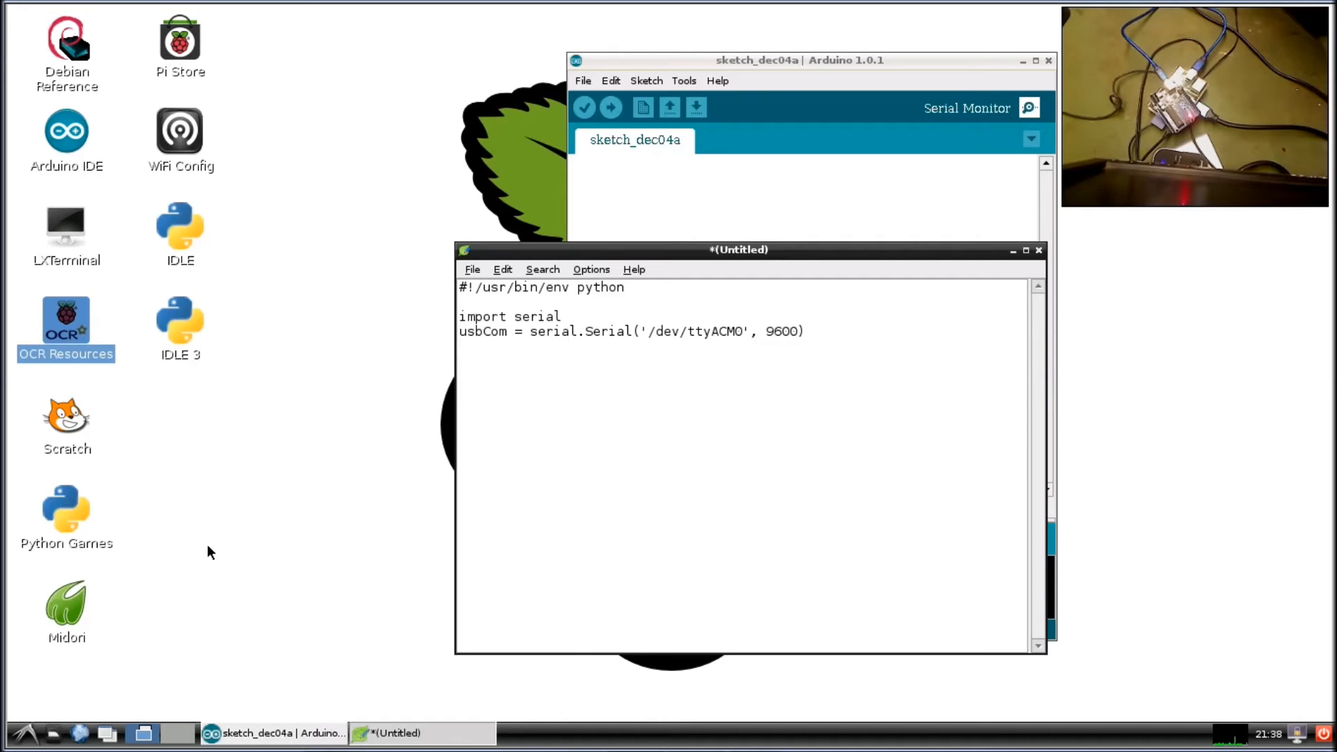
# Add the line usbCom.open() to open the port.
pyautogui.write('usb')
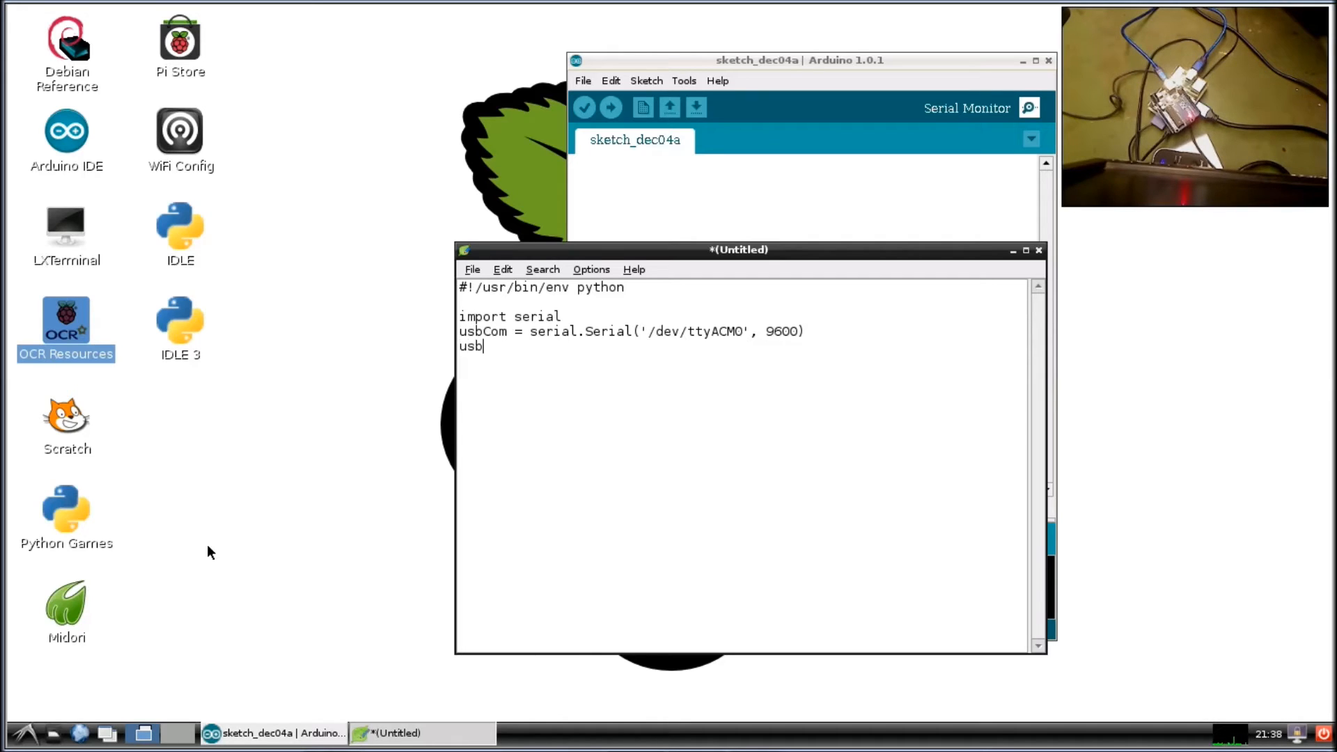
pyautogui.write('C')
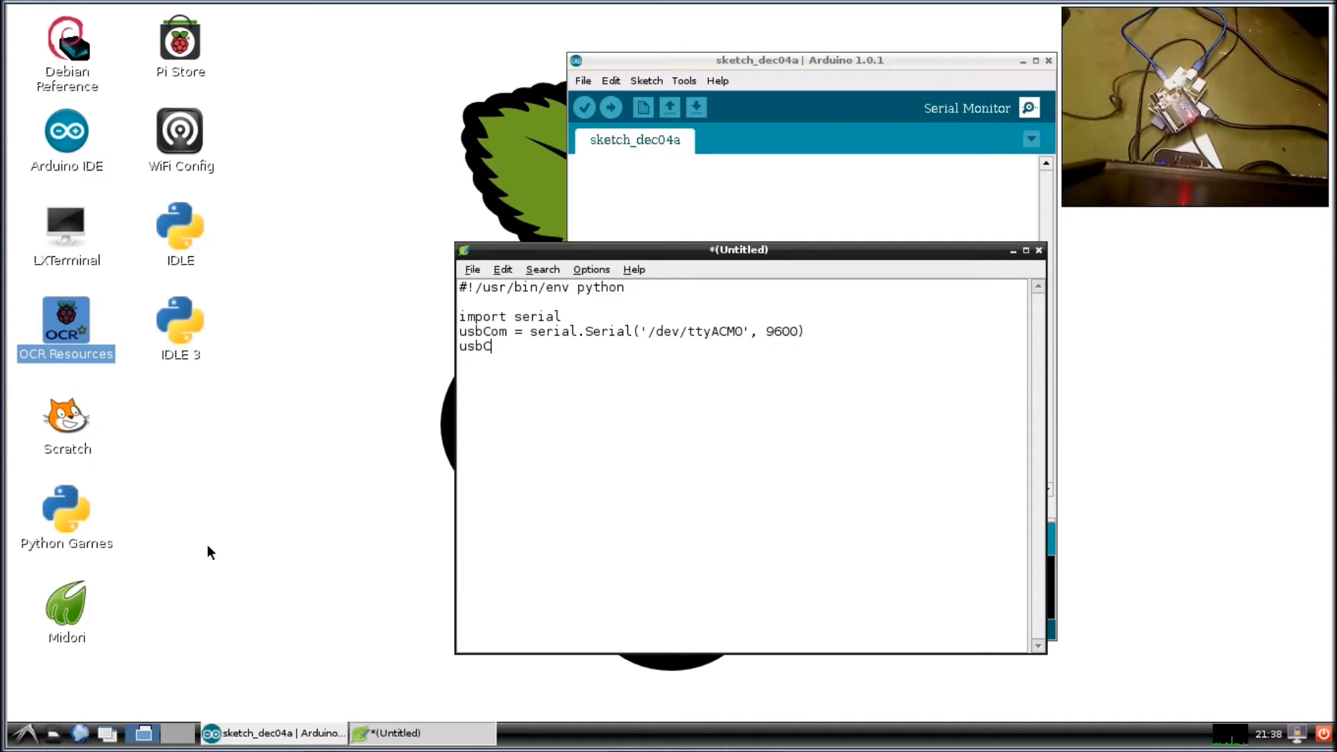
pyautogui.write('om.')
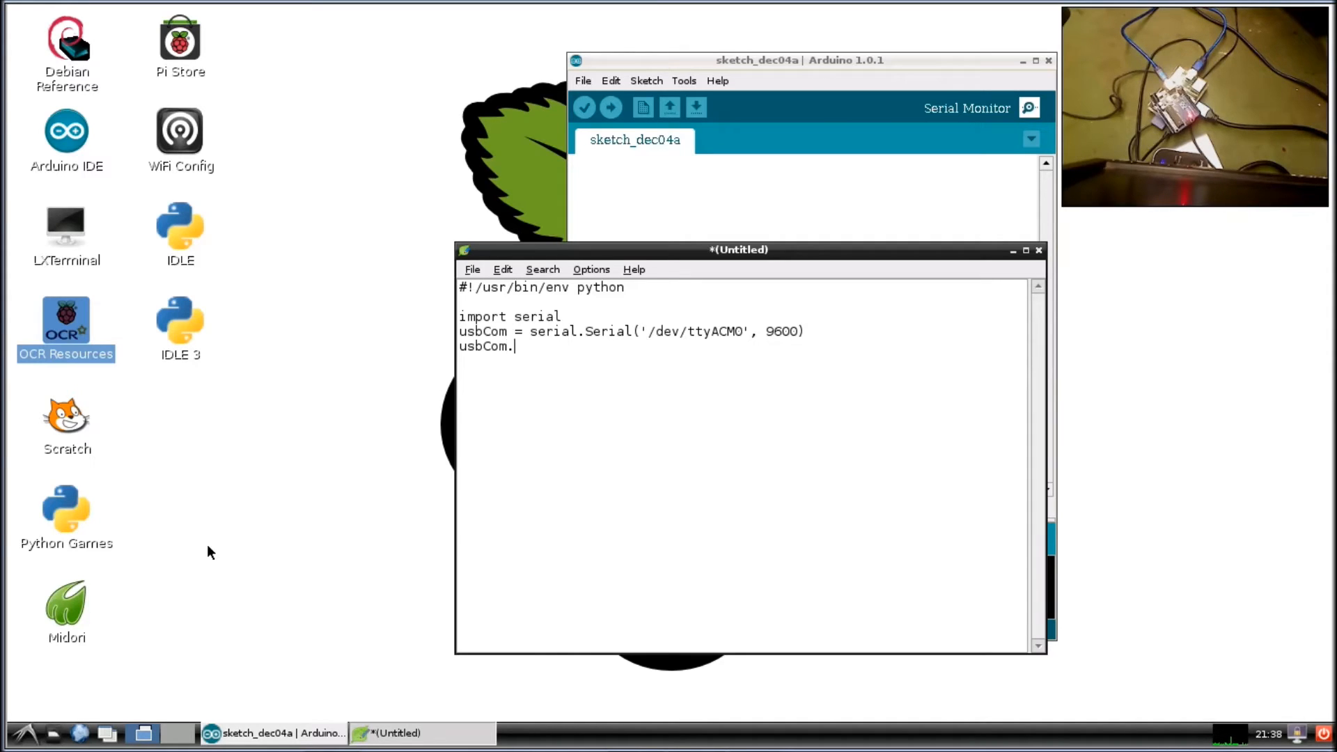
pyautogui.write('op')
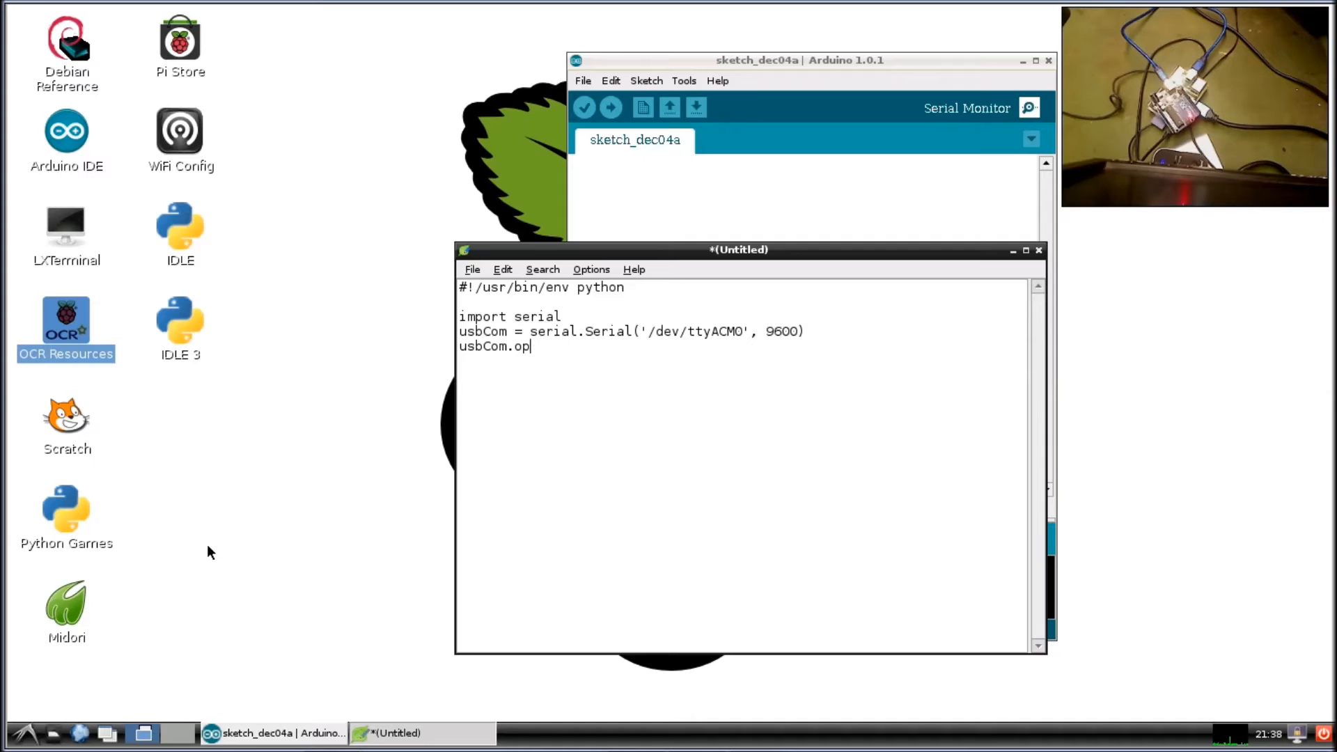
pyautogui.write('en()')
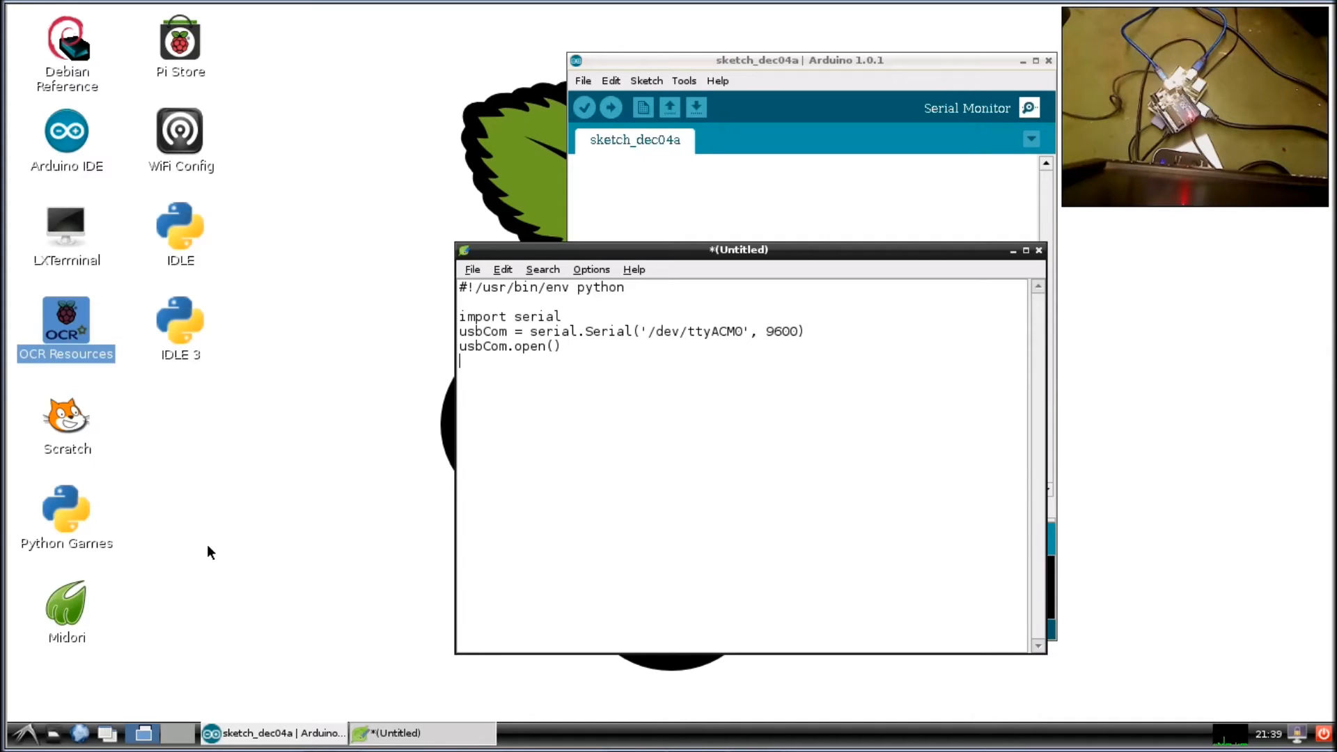
# Add the line usbCom.write('1') to send '1' to the board.
pyautogui.write('usb')
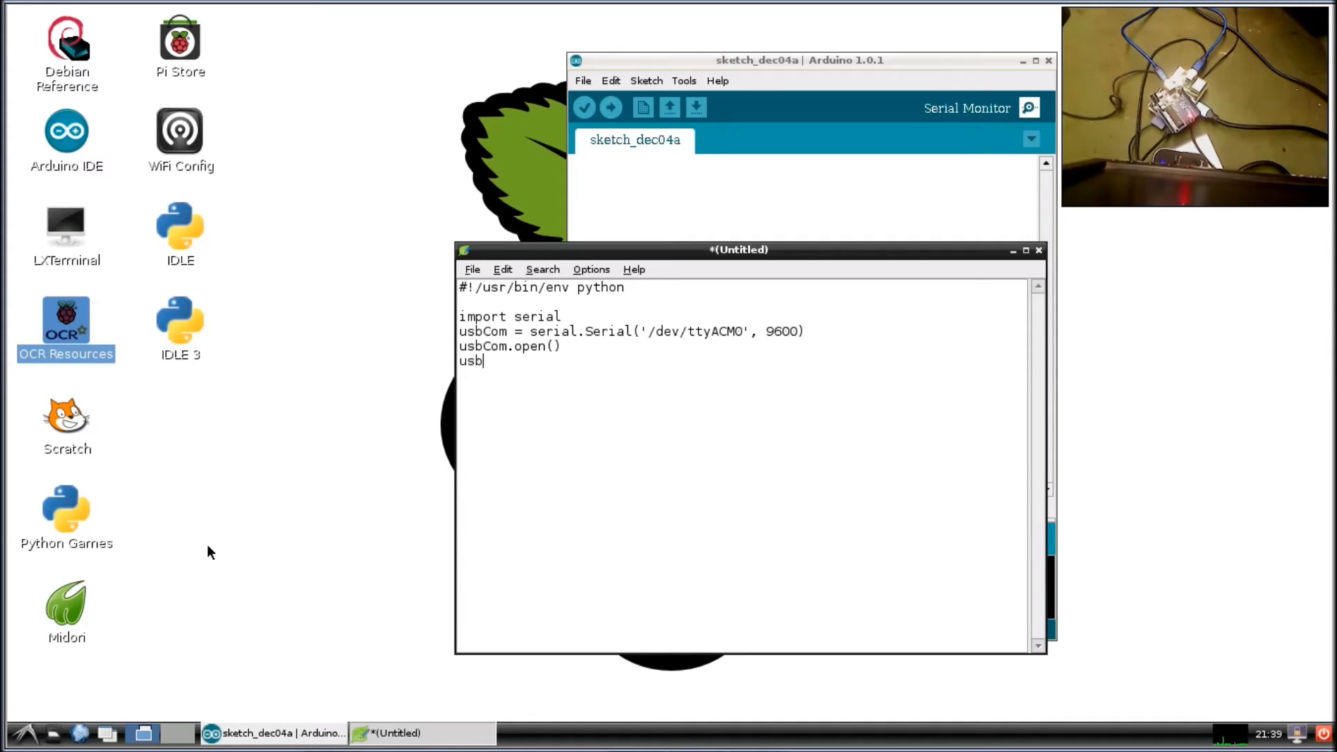
pyautogui.write('Com')
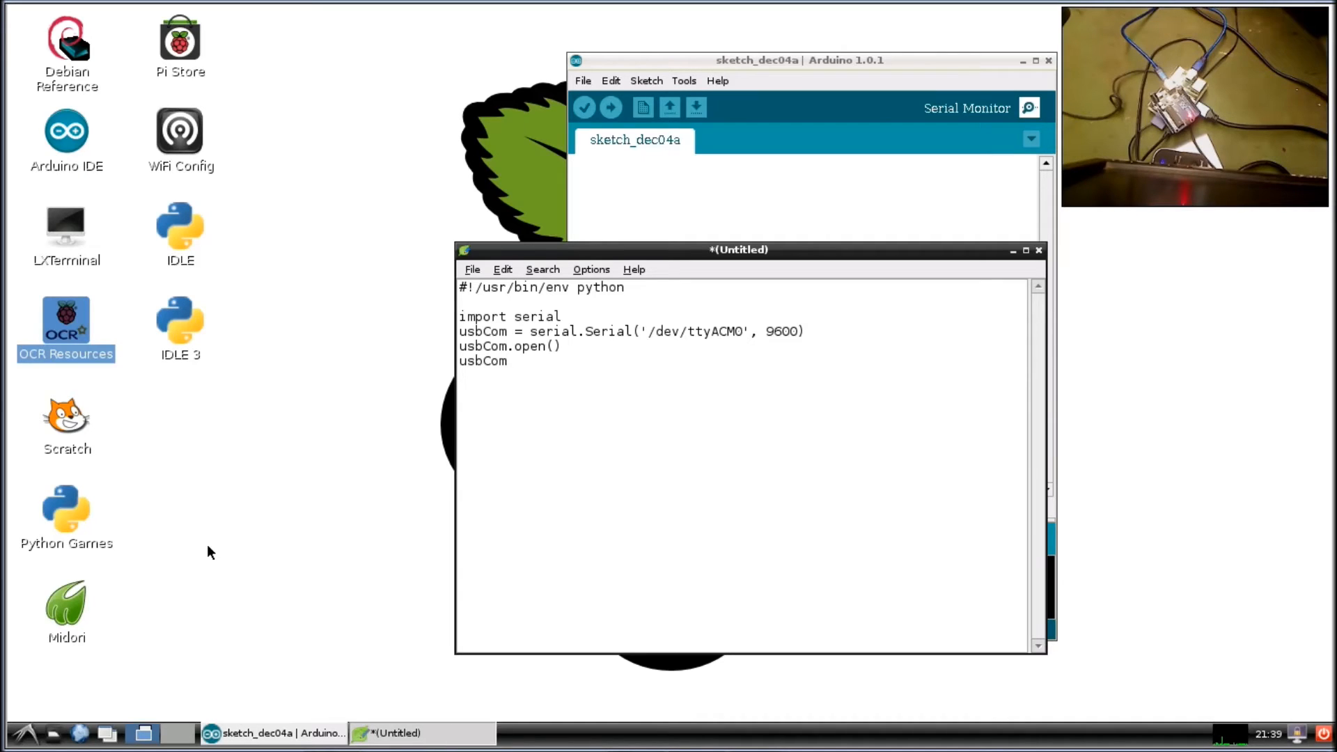
pyautogui.write('.')
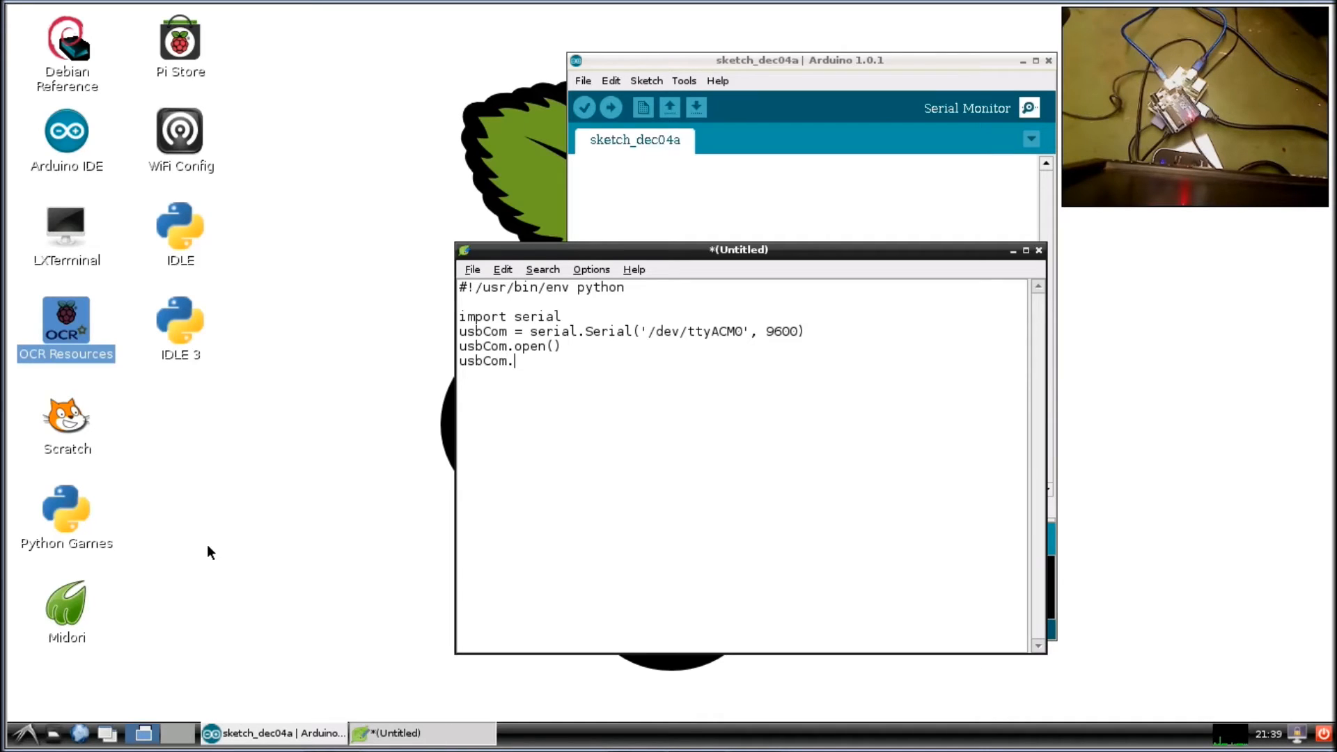
pyautogui.write('writ')
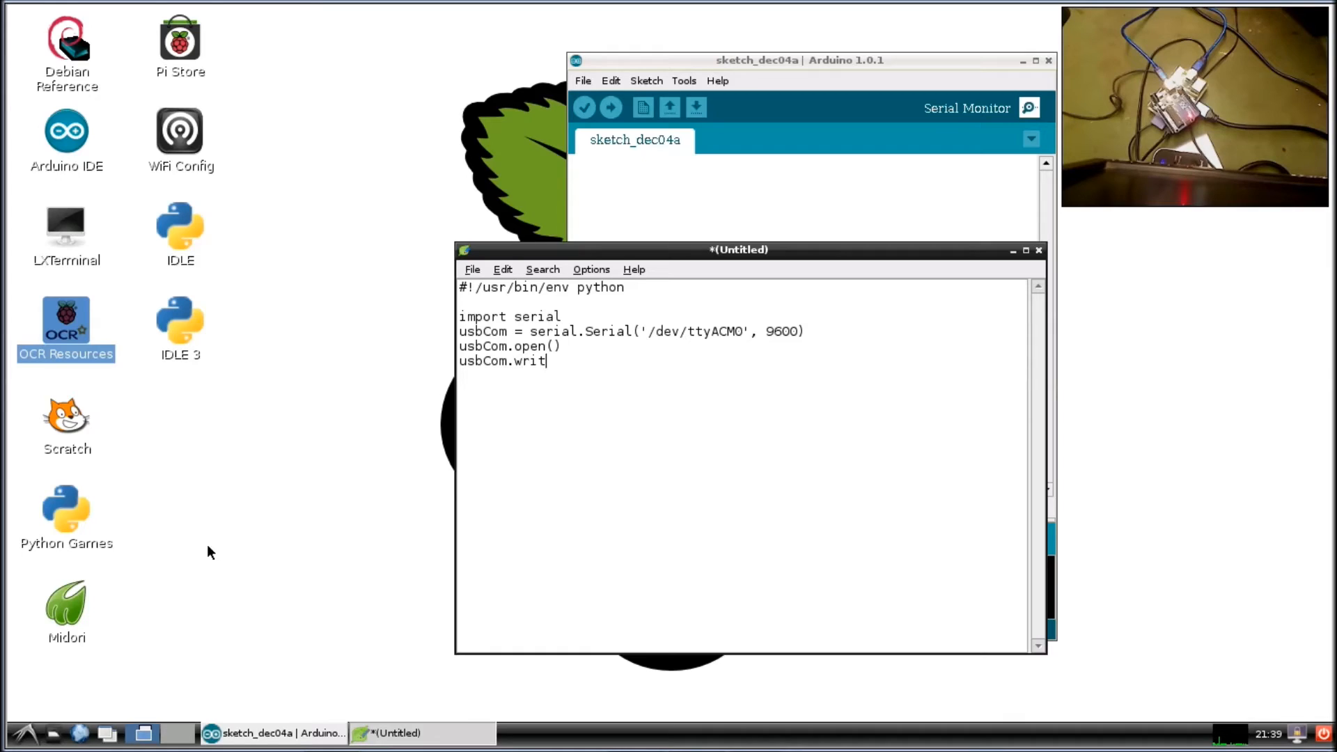
pyautogui.write("e('1")
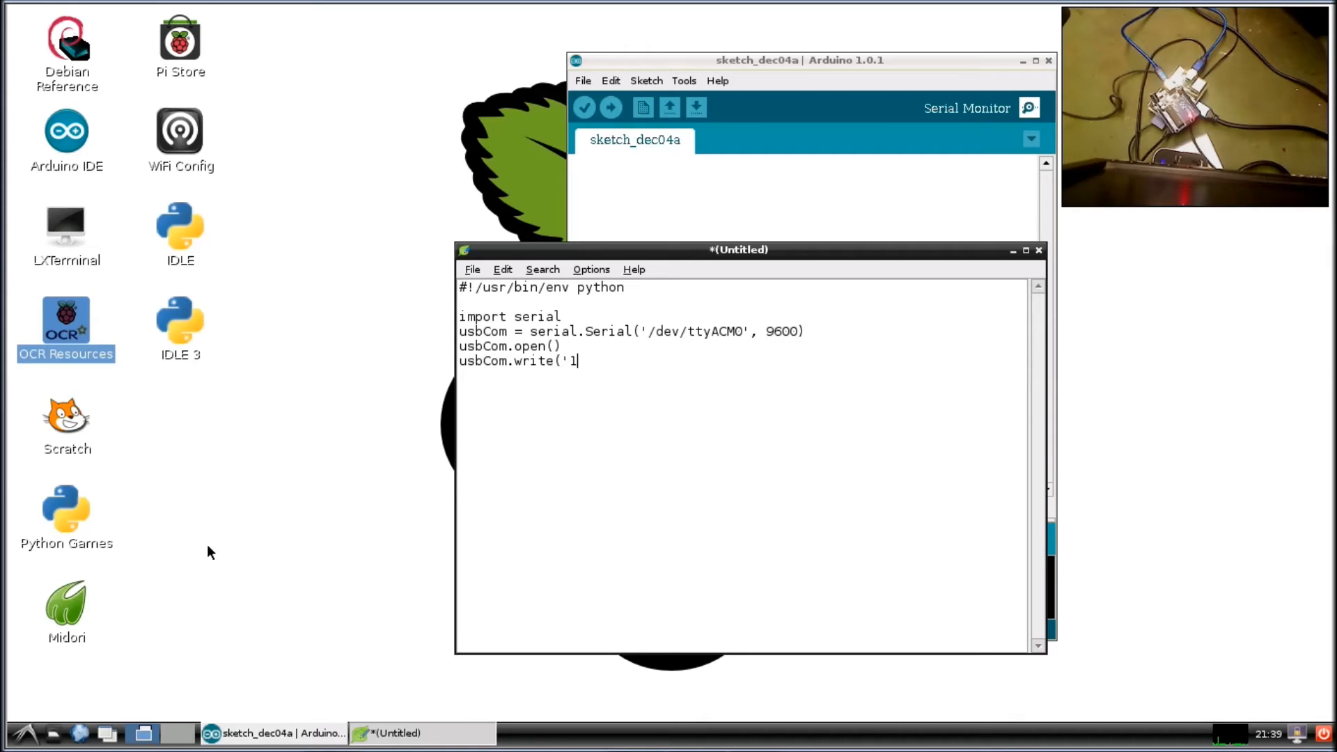
pyautogui.write("'")
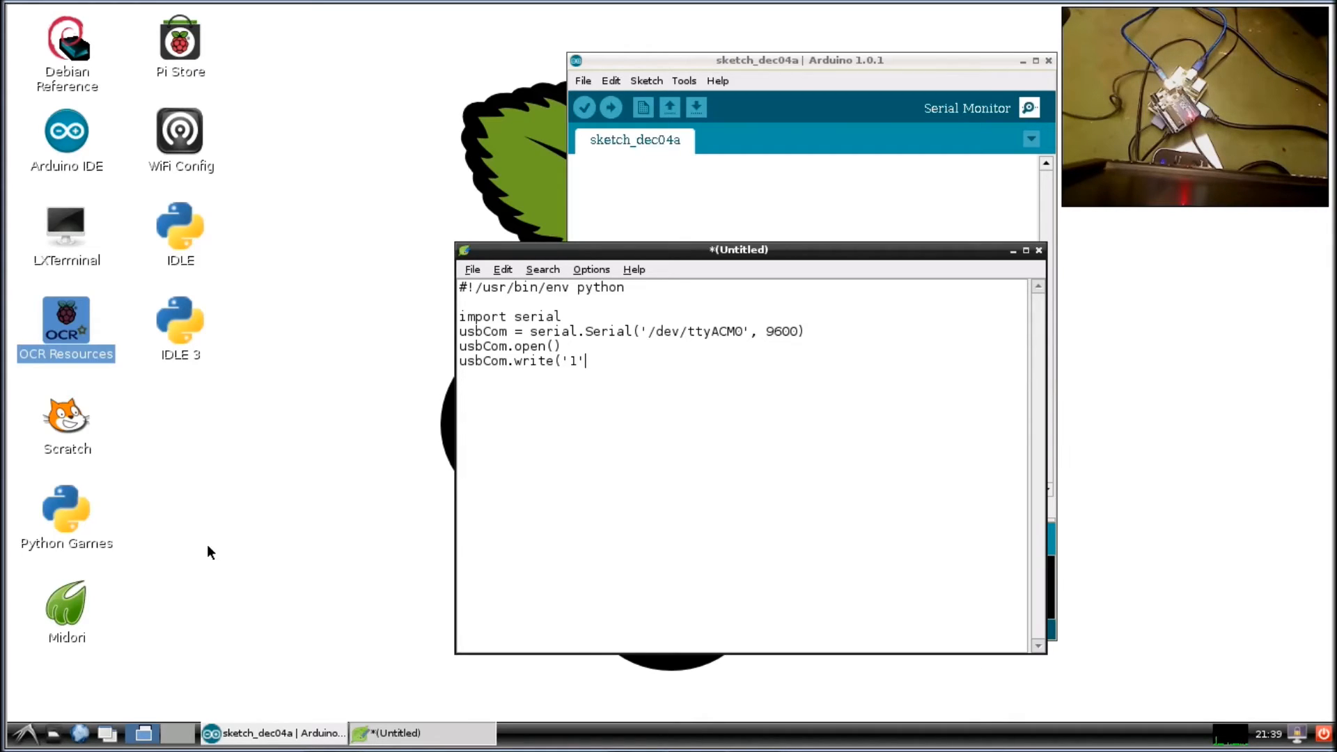
pyautogui.write(')')
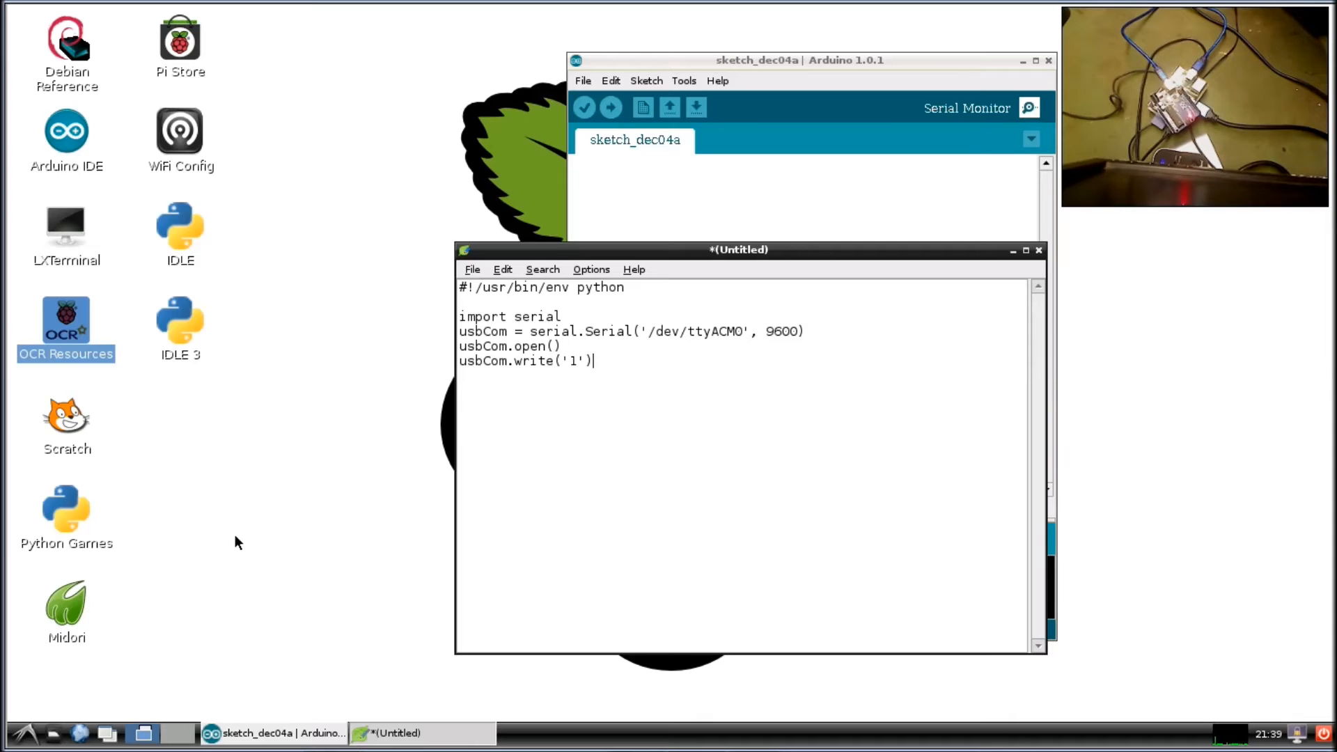
# Save the script as blink.py in the pi home folder's test directory.
pyautogui.click(472, 269)
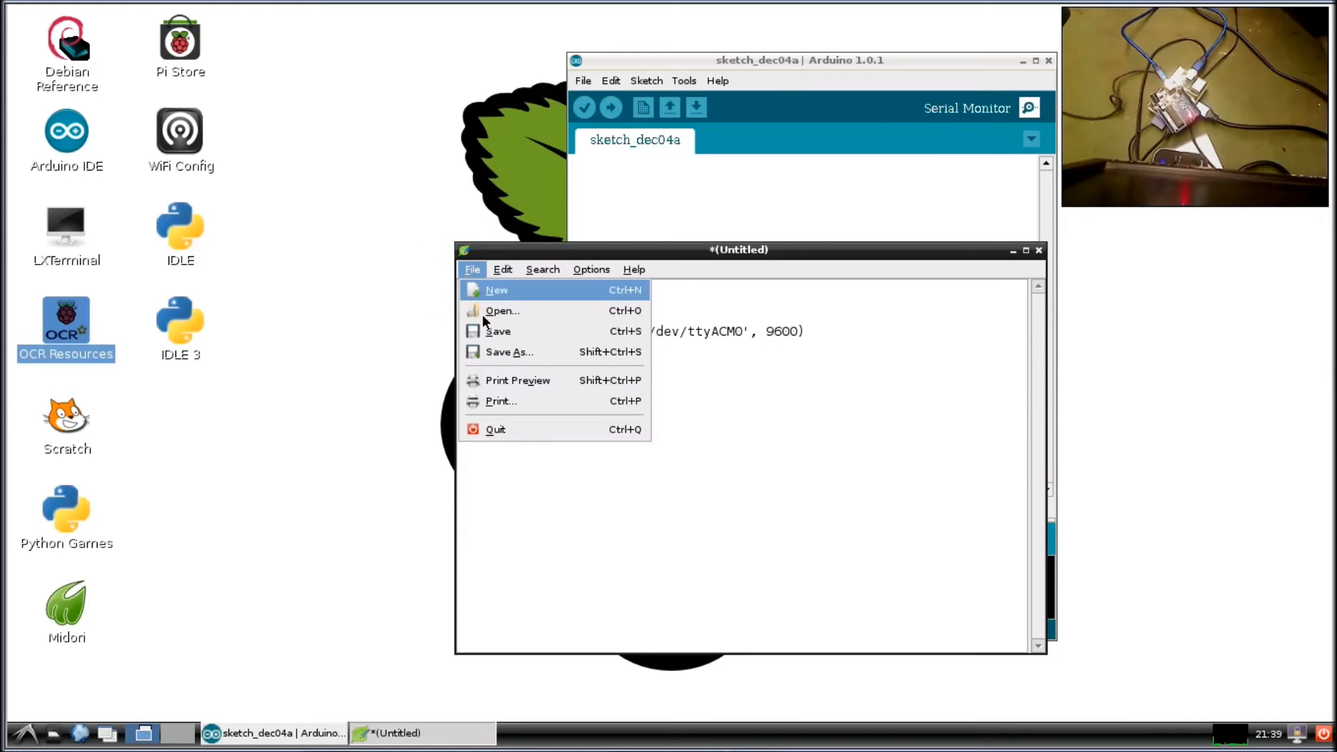
pyautogui.click(509, 351)
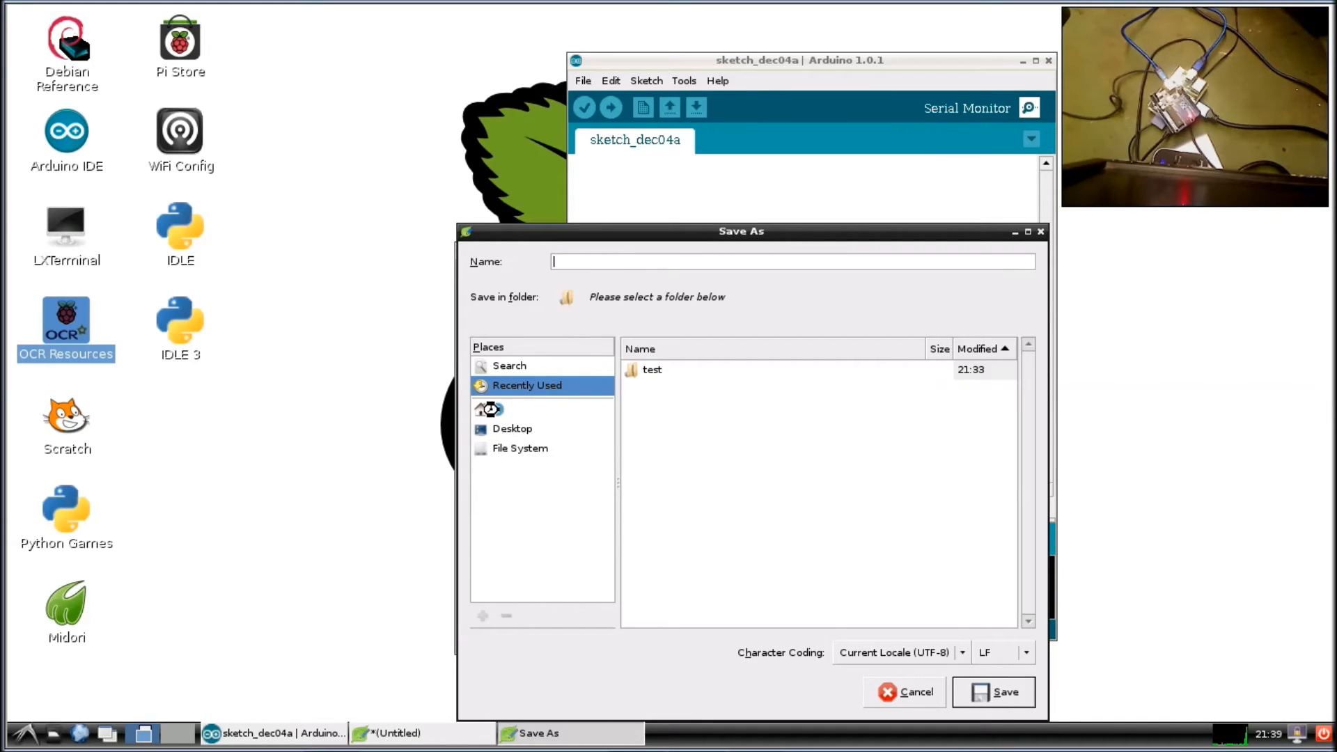
pyautogui.click(497, 409)
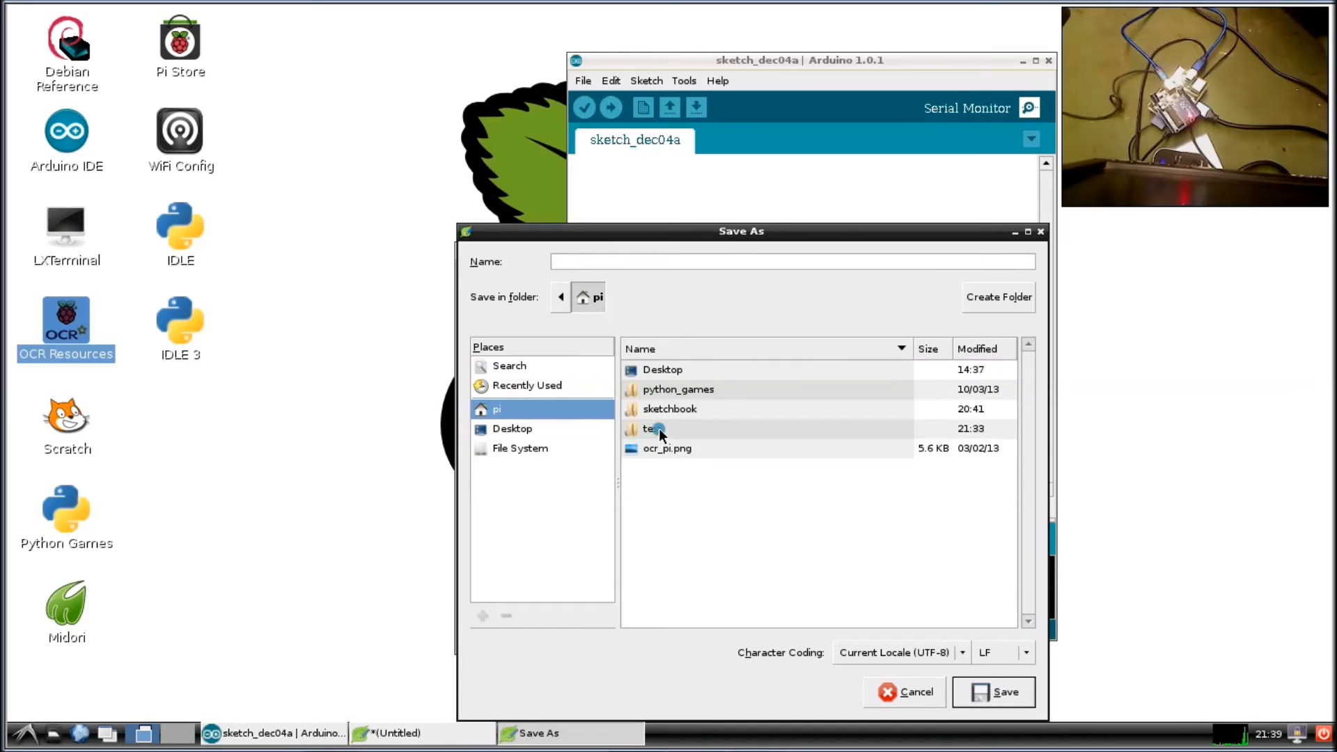
pyautogui.doubleClick(652, 429)
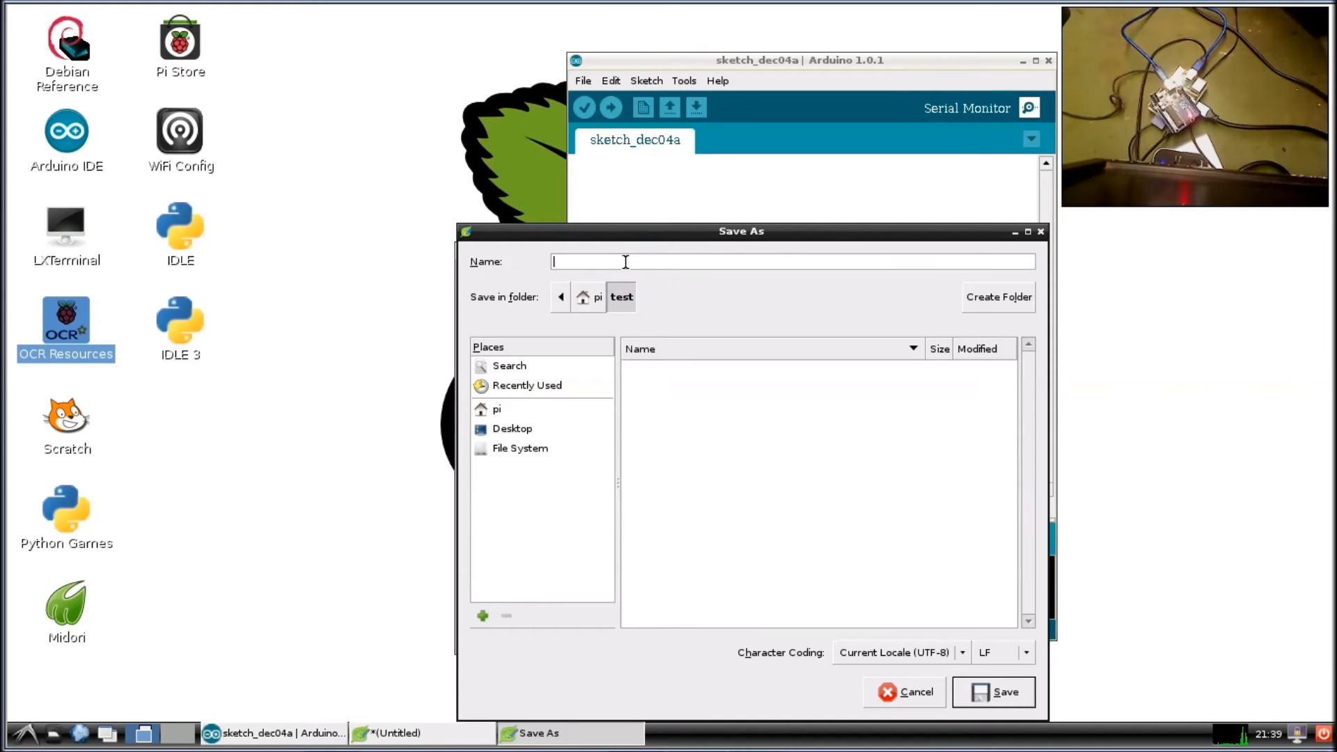
pyautogui.write('blink.py')
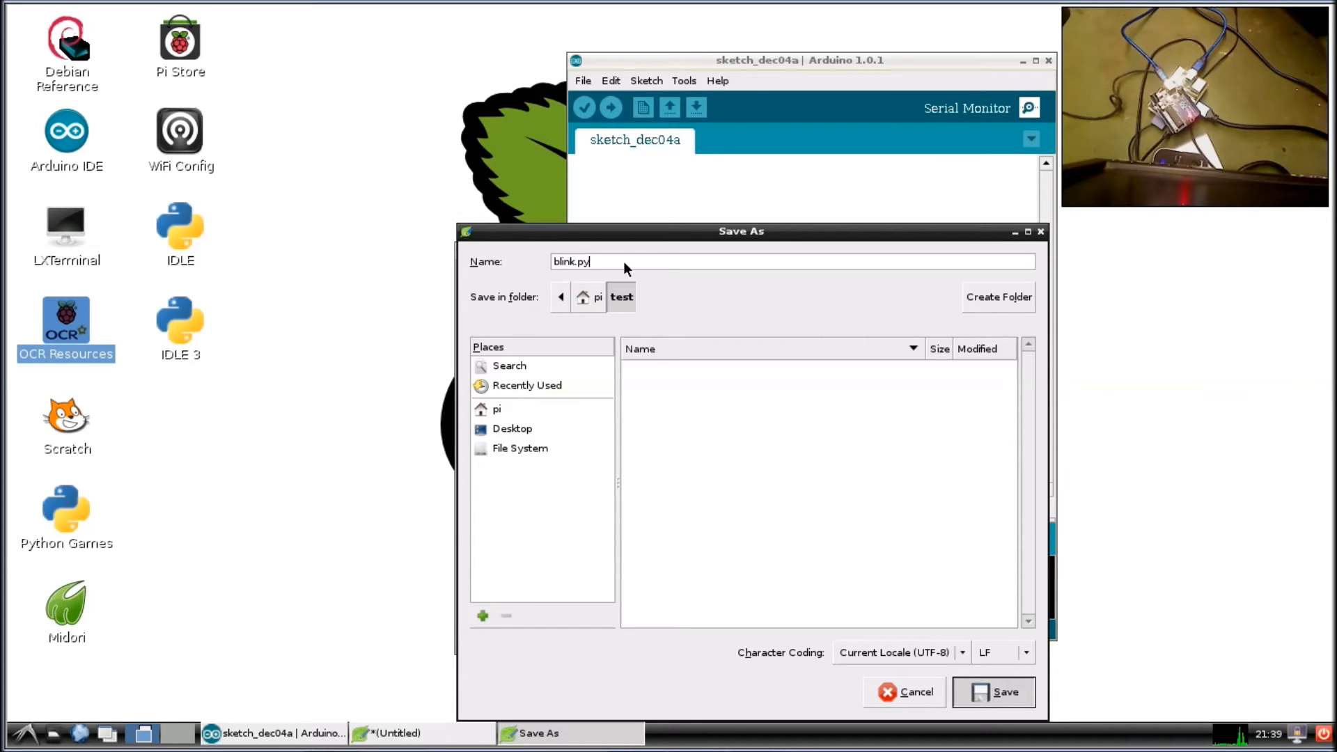
pyautogui.click(992, 692)
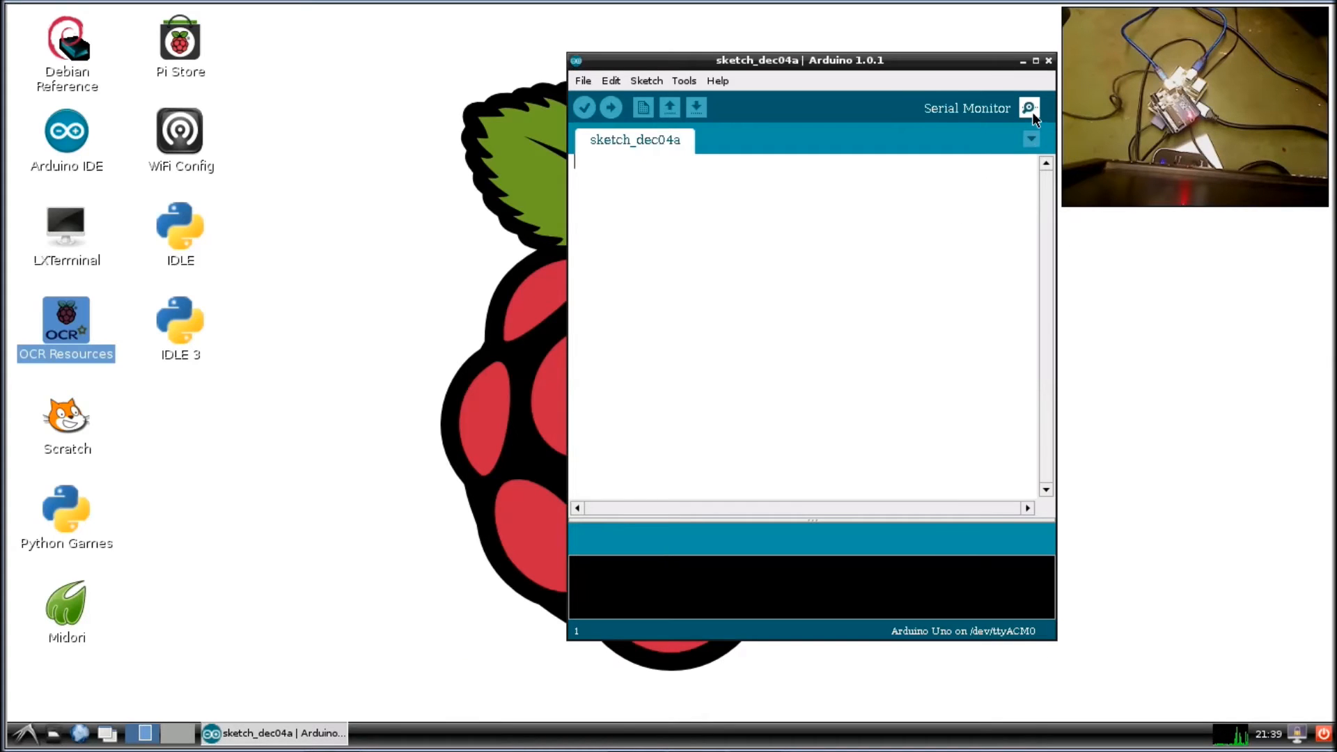
# Open the Arduino Serial Monitor and send the character '1'.
pyautogui.click(1029, 108)
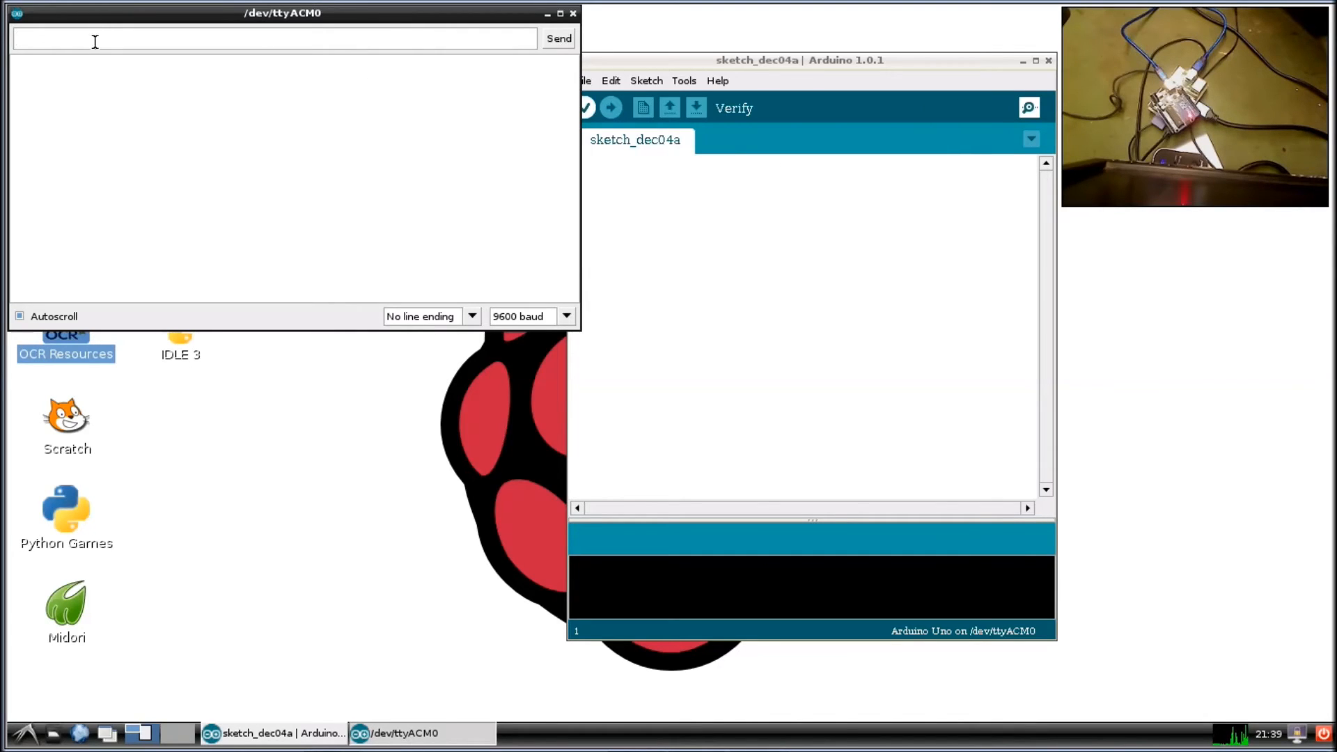
pyautogui.write('1')
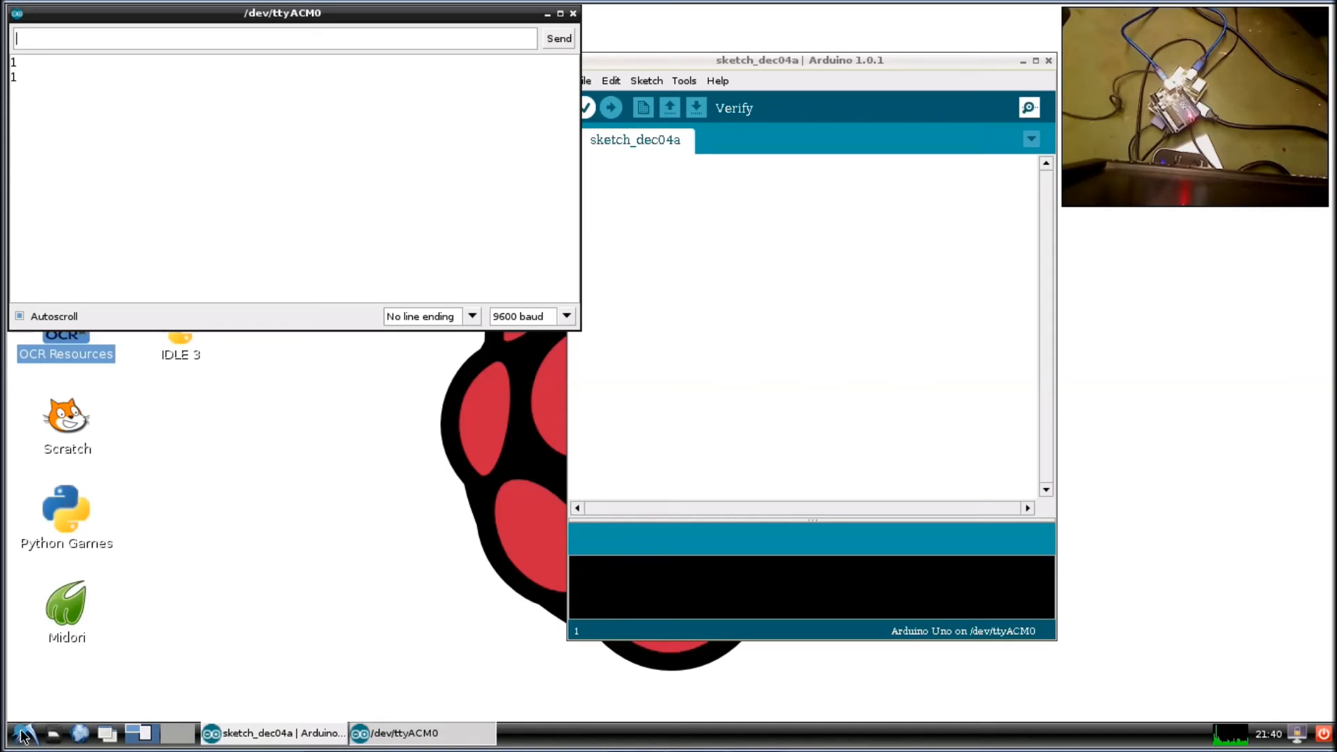
# Open LXTerminal, change to /home/pi/test and list its files.
pyautogui.click(23, 733)
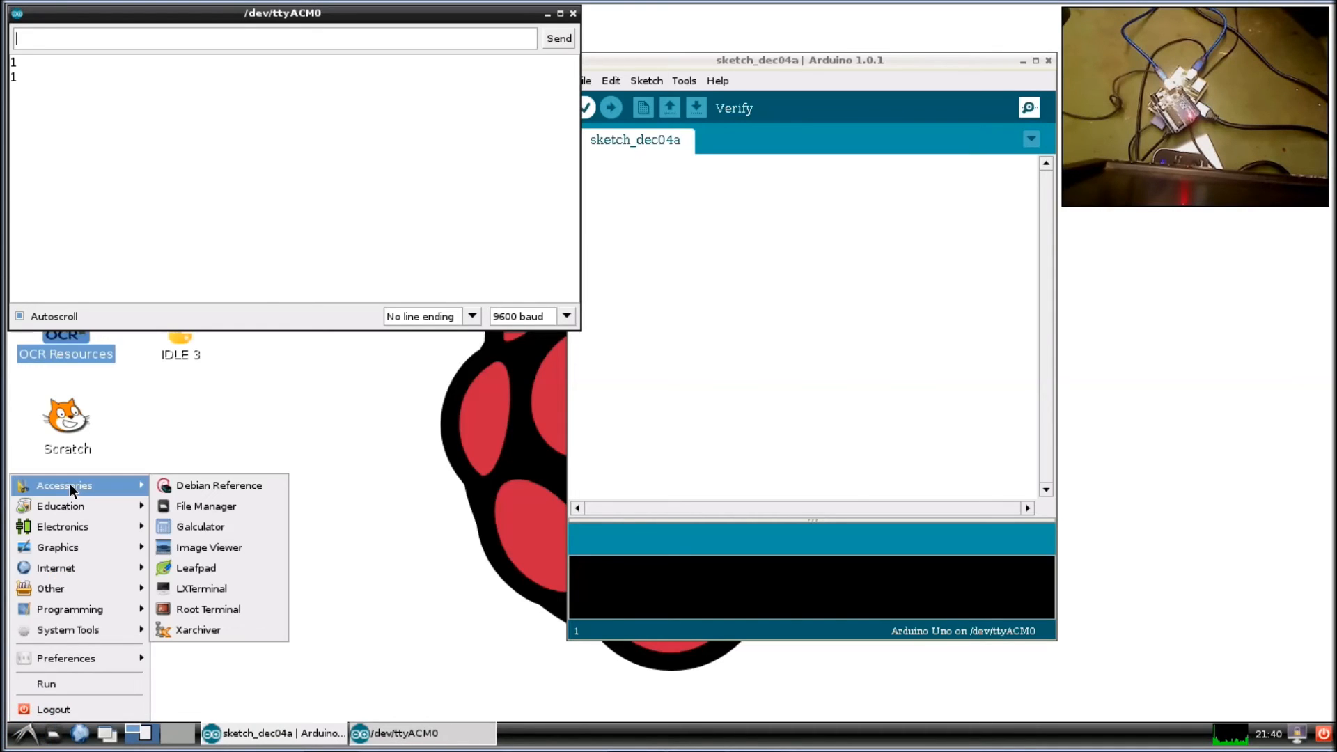
pyautogui.moveTo(202, 588)
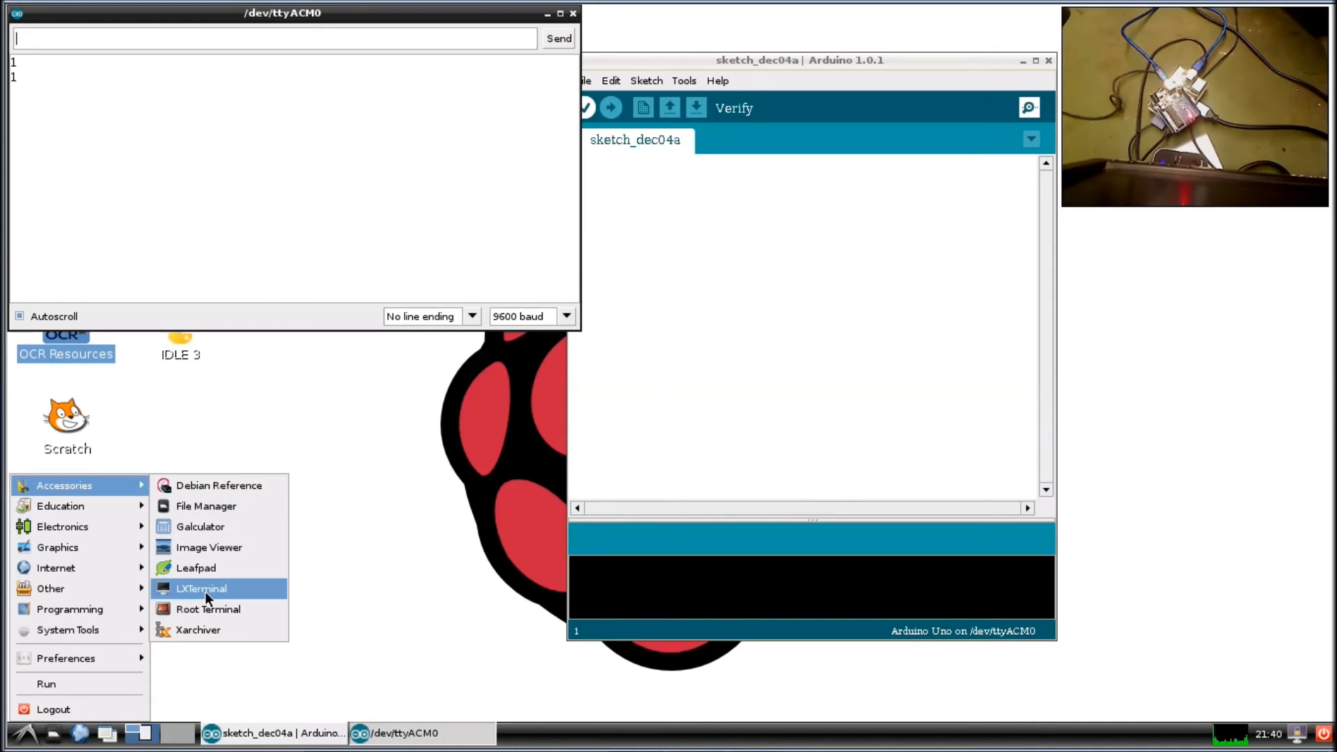
pyautogui.click(285, 546)
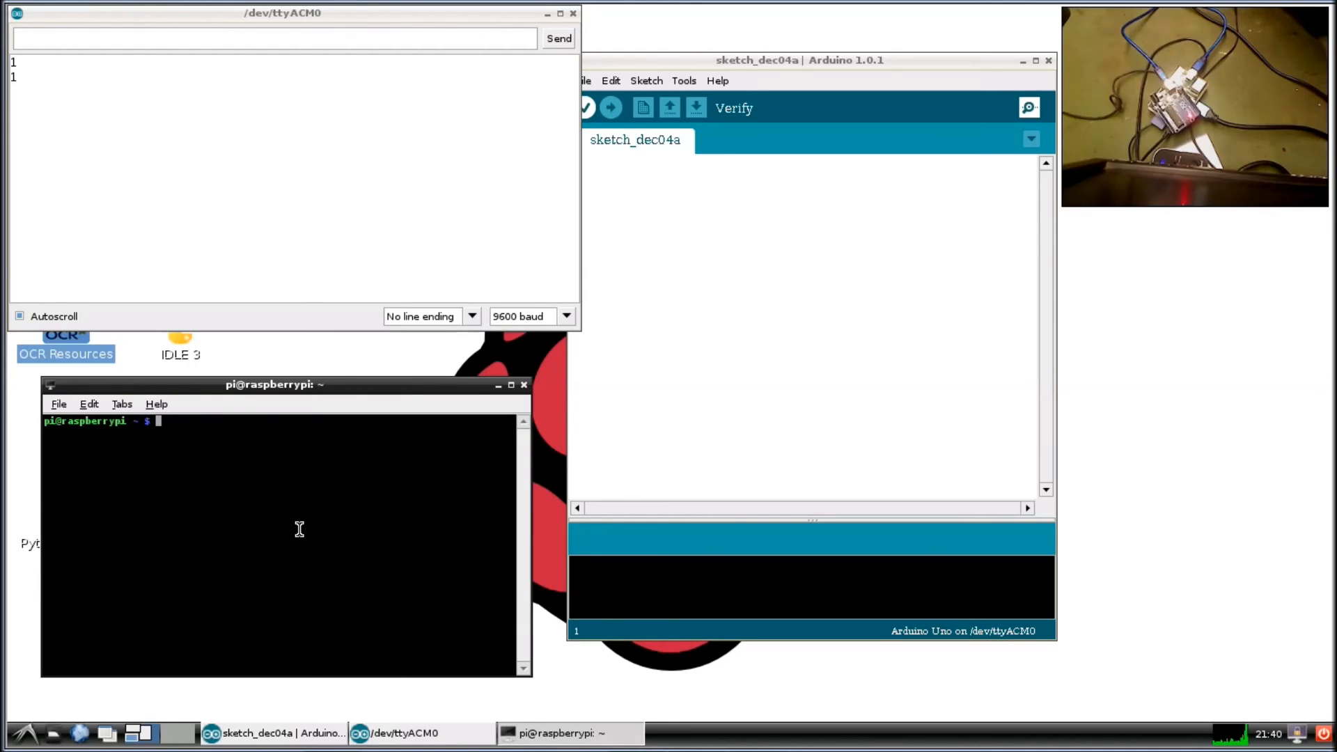
pyautogui.write('cd /')
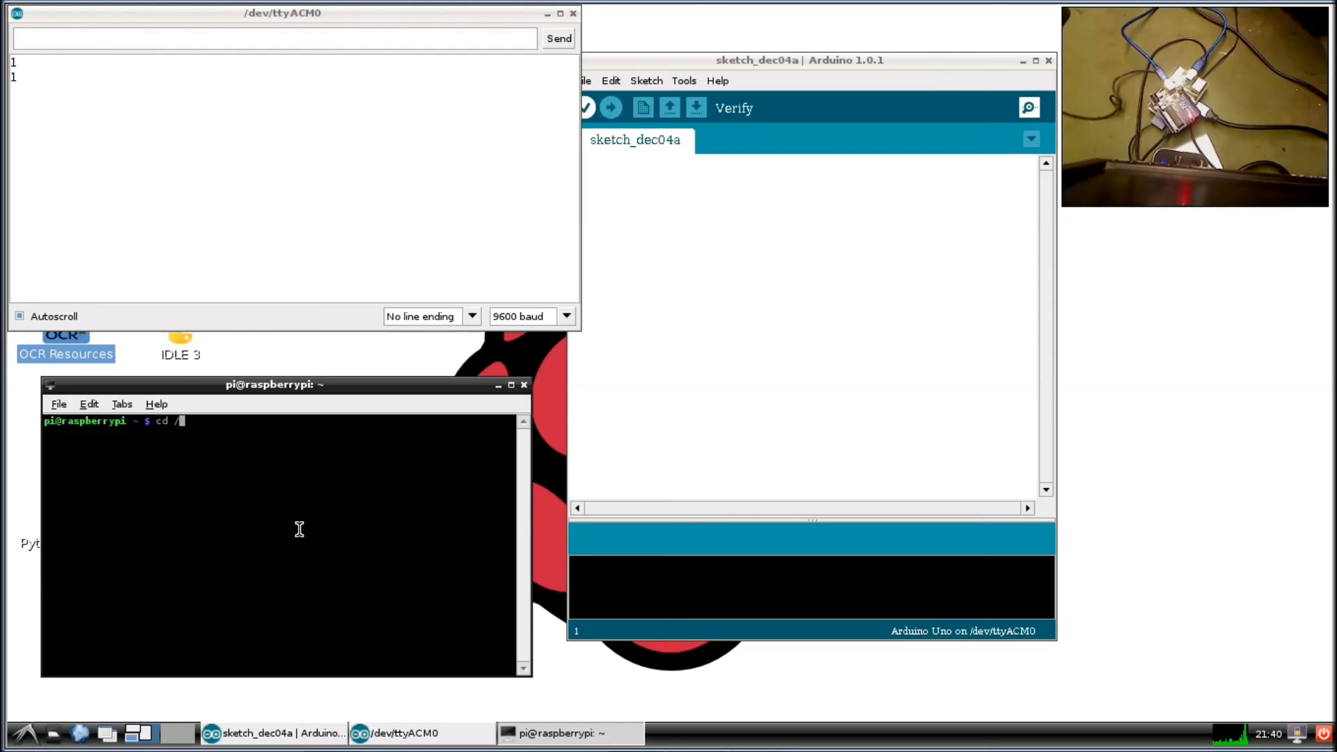
pyautogui.write('home/pi')
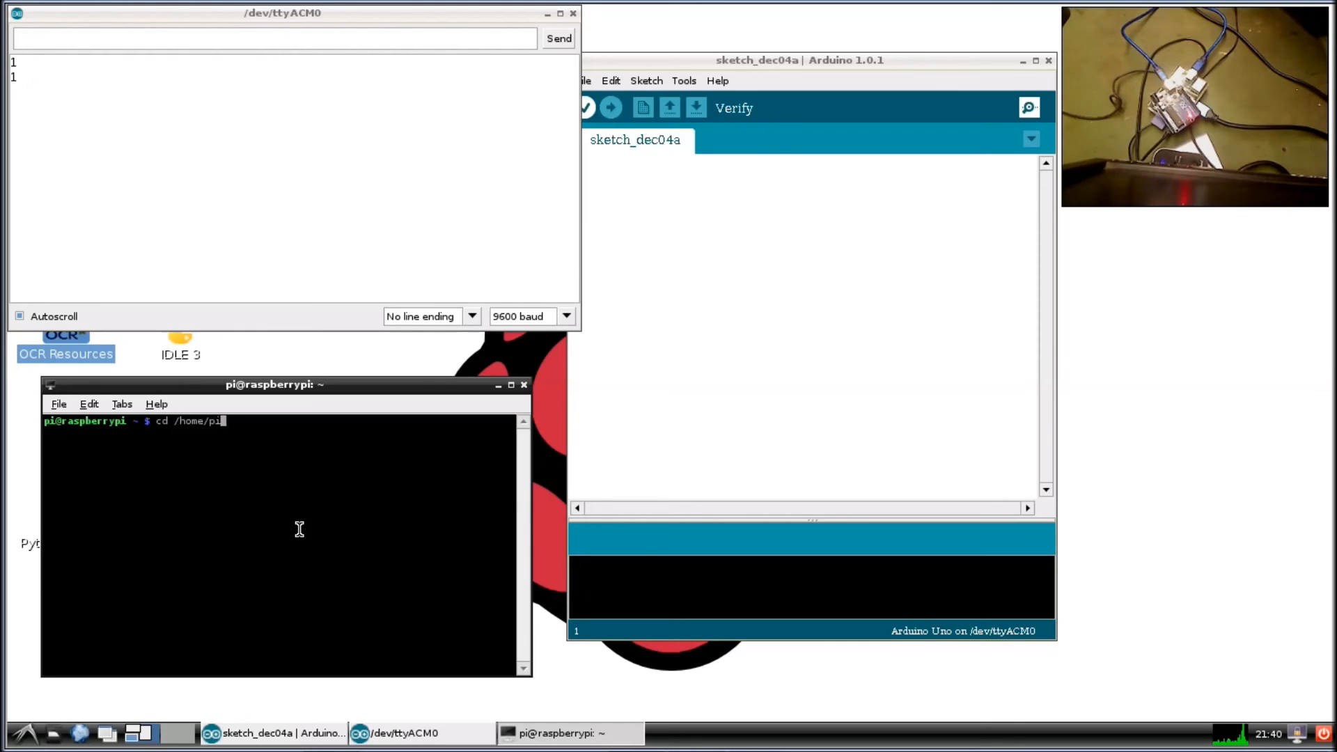
pyautogui.write('/test')
pyautogui.write('ls')
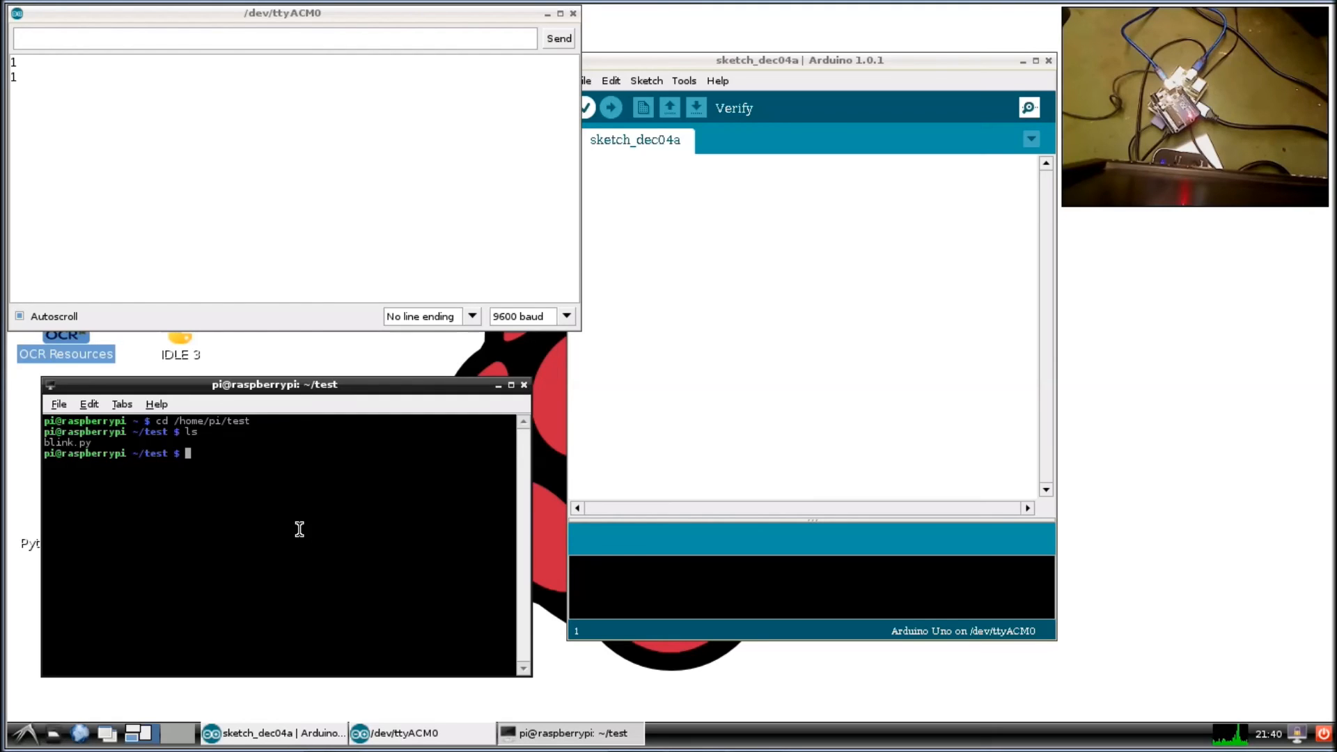
pyautogui.write('python')
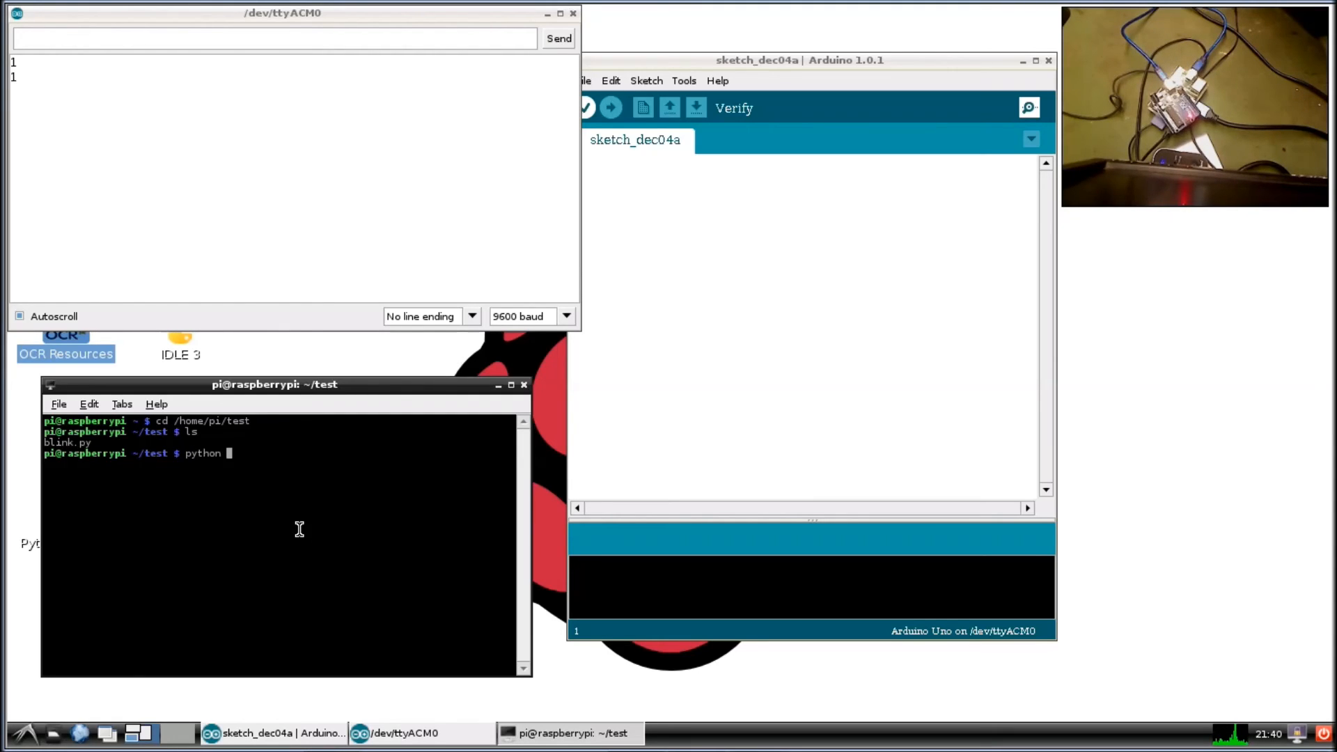
# Run 'python blink.py' twice to send '1' to the Arduino.
pyautogui.write('blink')
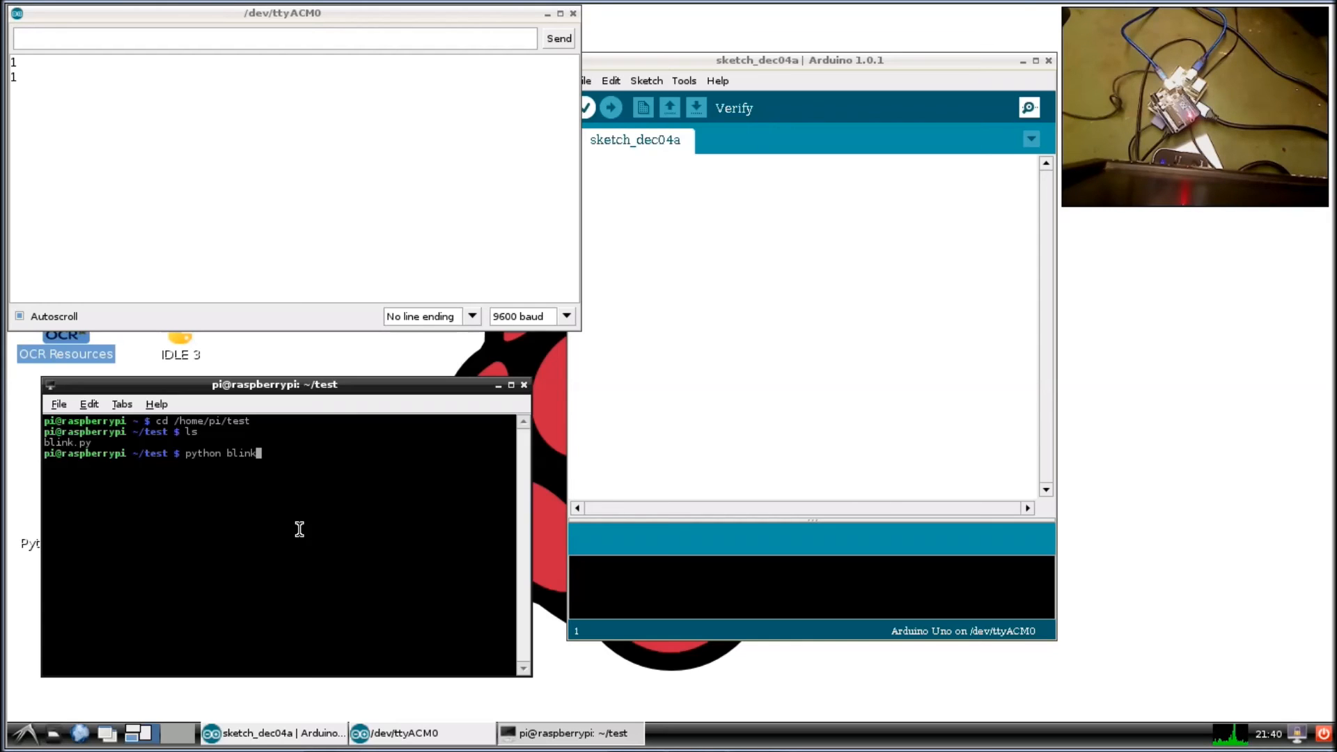
pyautogui.write('.py')
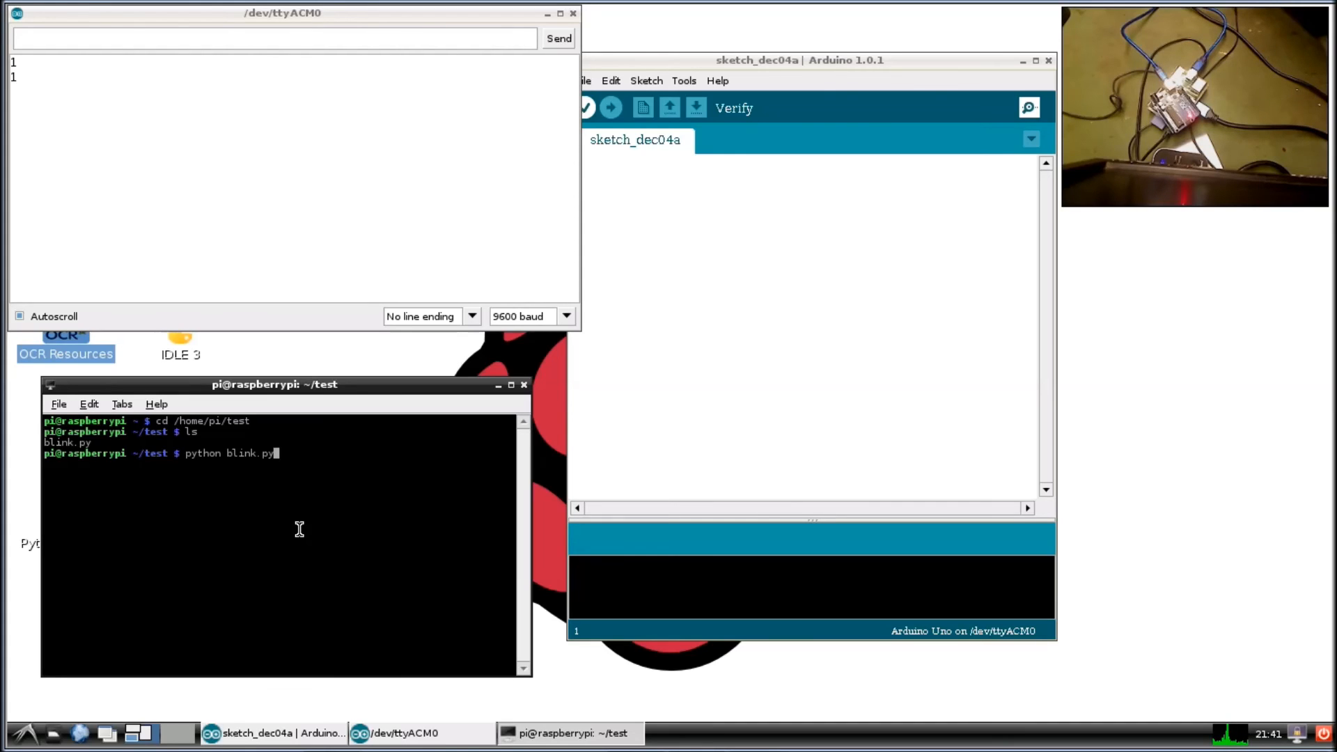
pyautogui.press('enter')
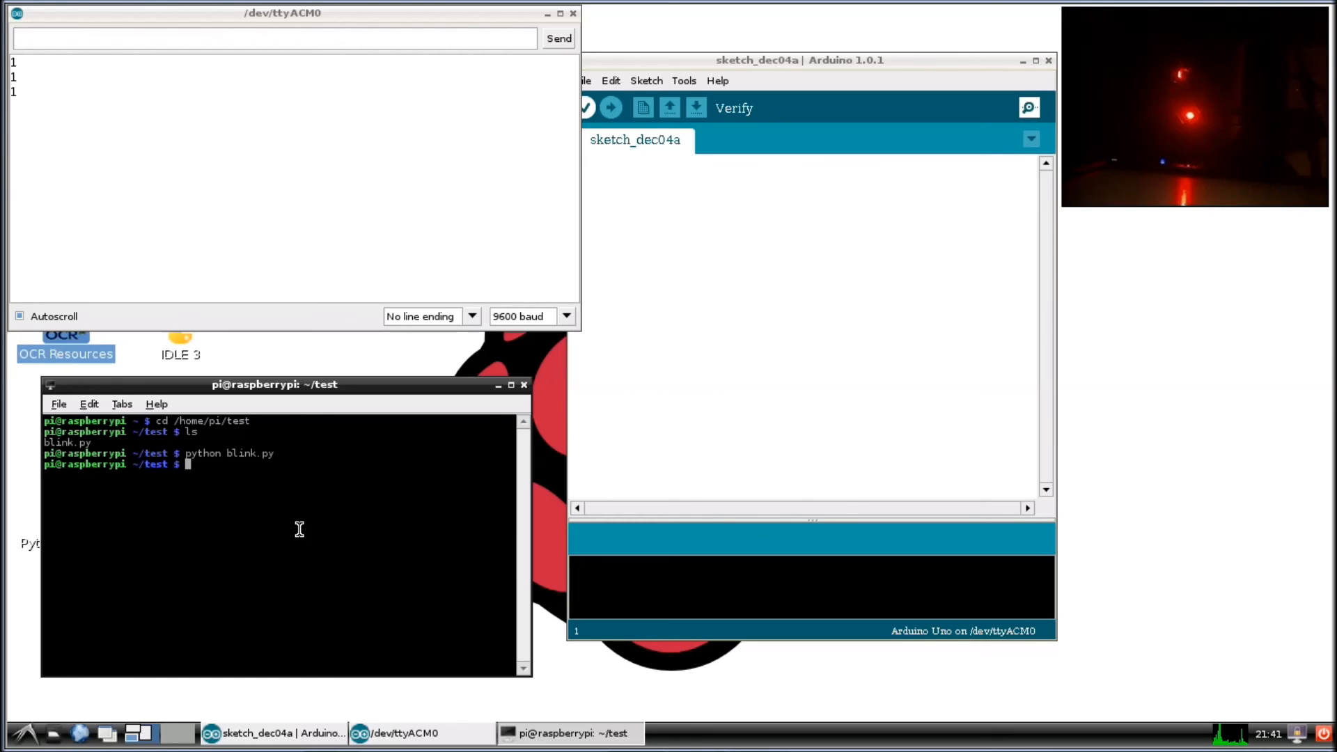
pyautogui.write('python blink.py')
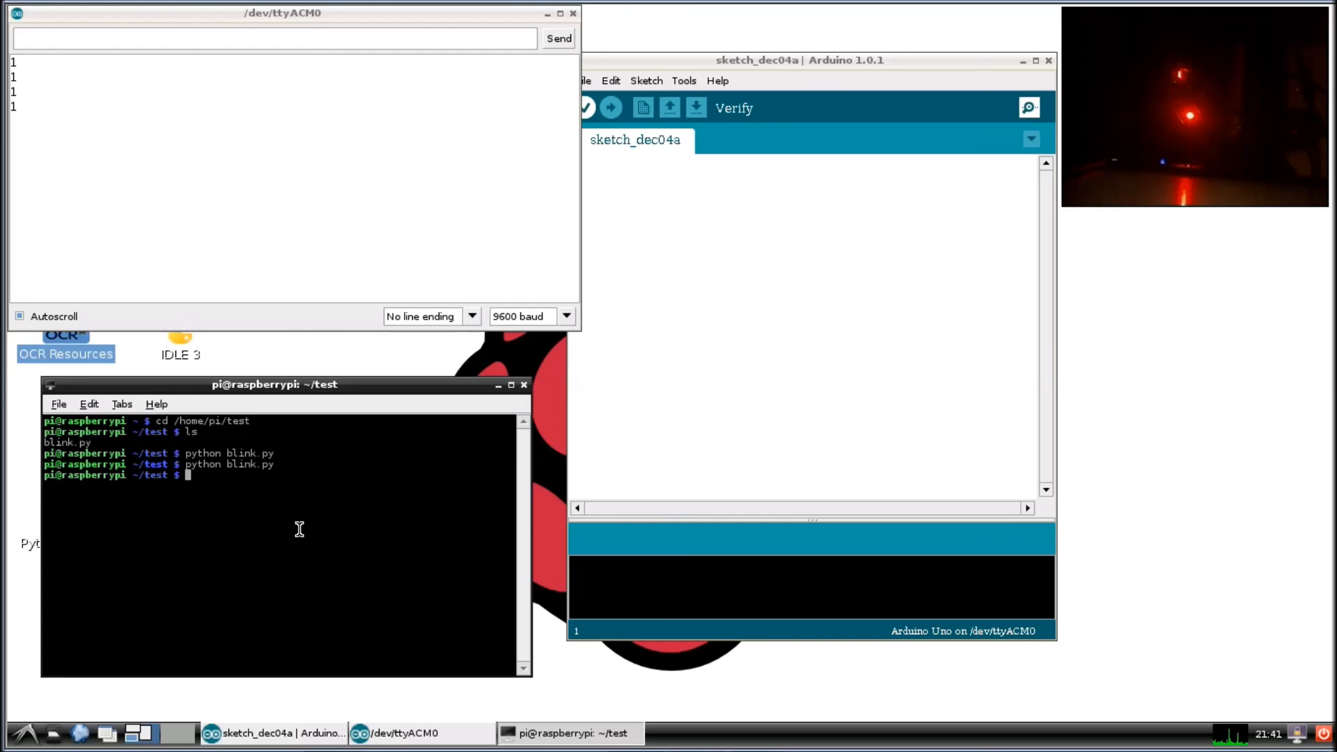
pyautogui.moveTo(342, 486)
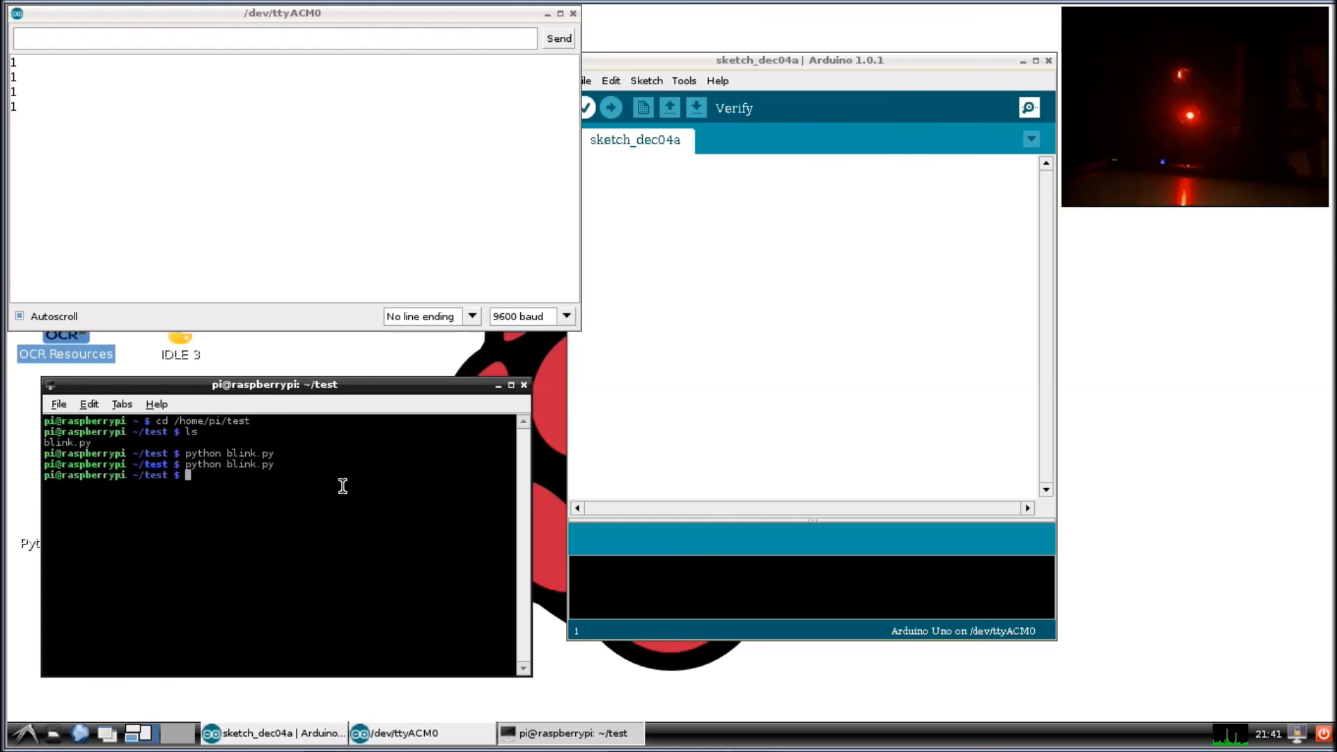
pyautogui.moveTo(396, 529)
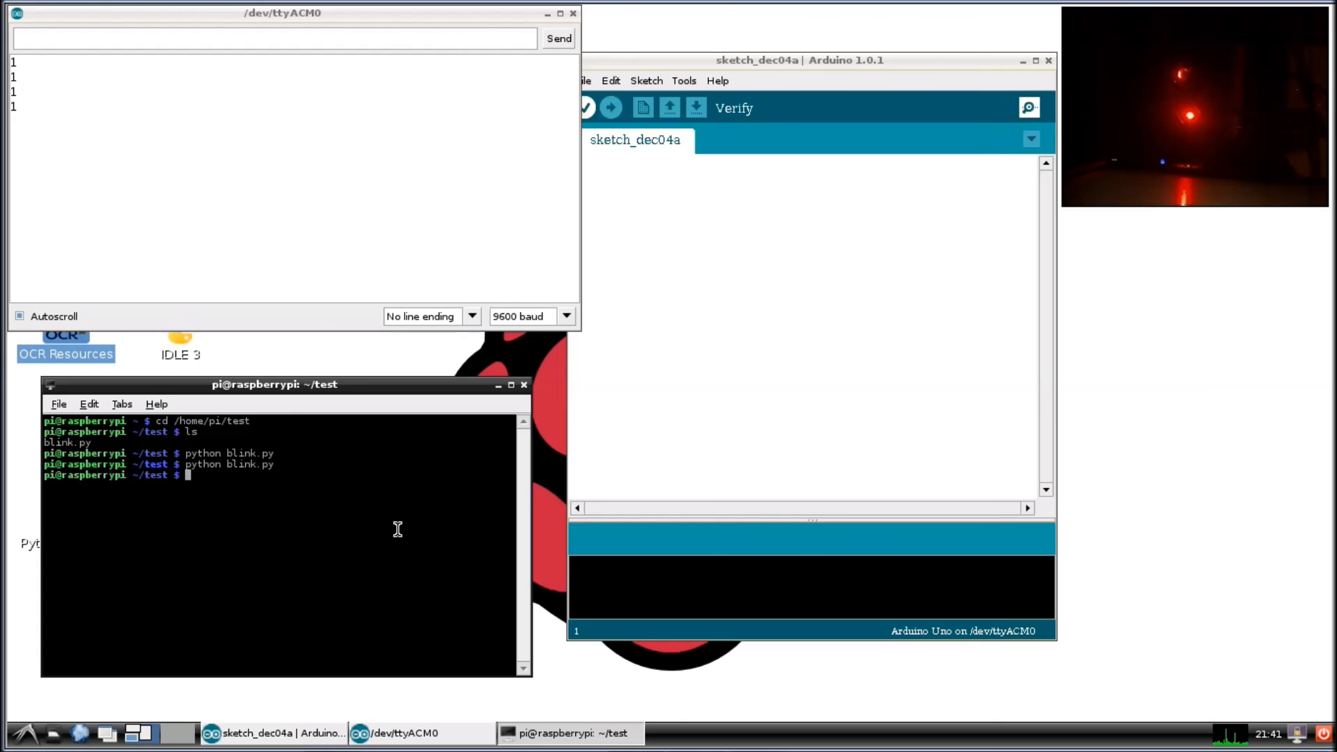